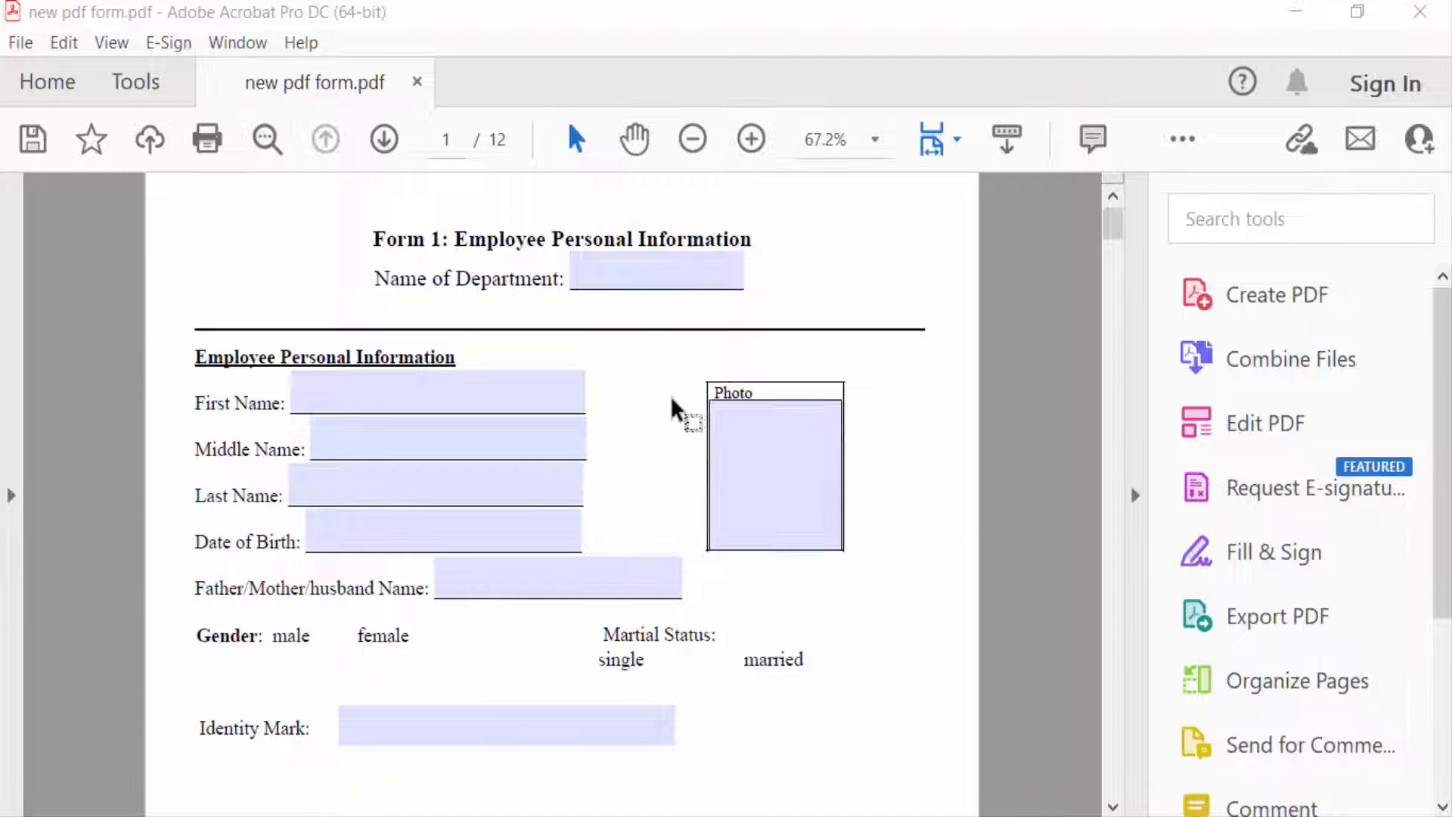
- Review the form, then show the Tools collection with the Forms & Signatures tools
scroll("down", 3)
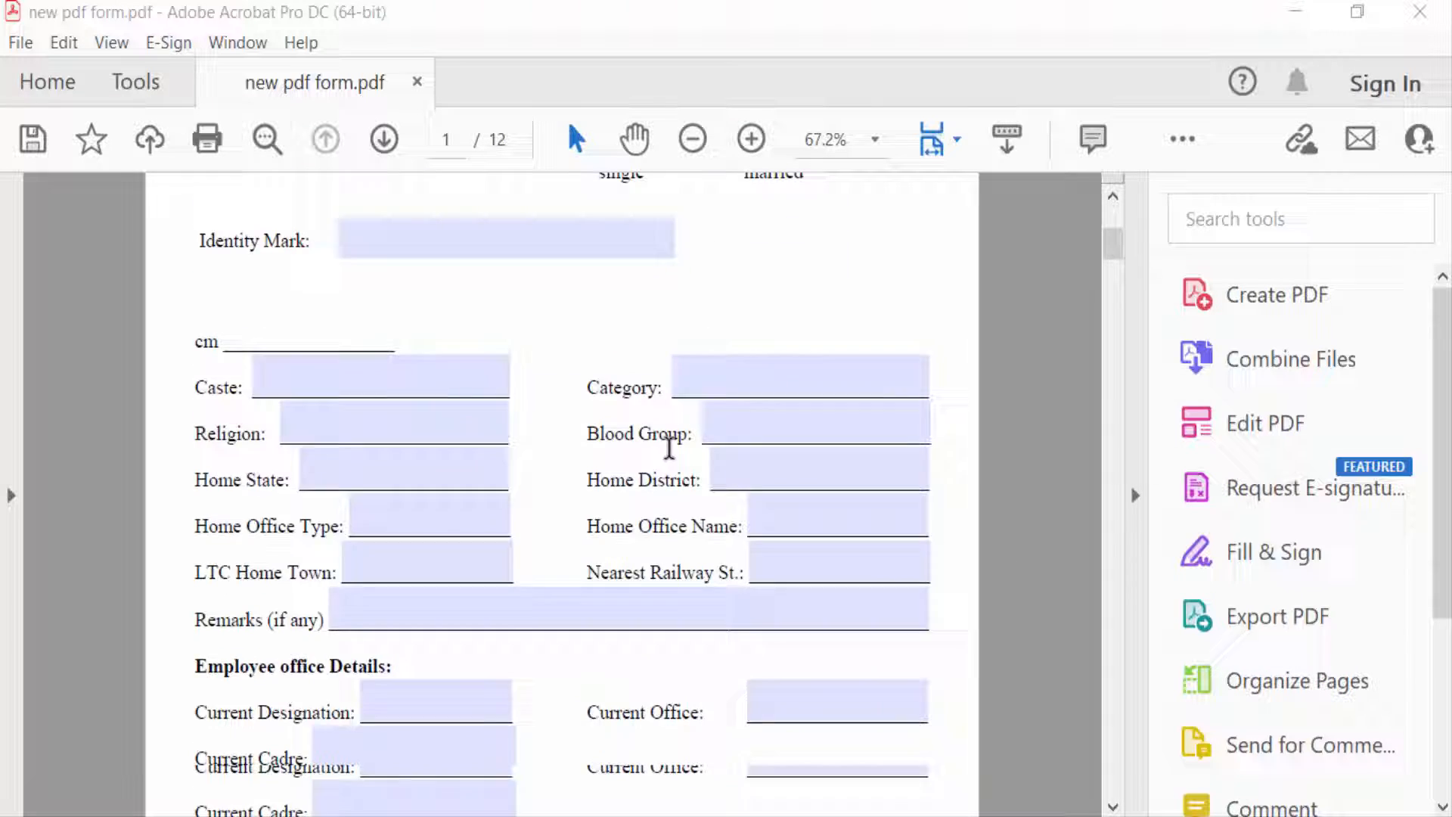
scroll("up", 3)
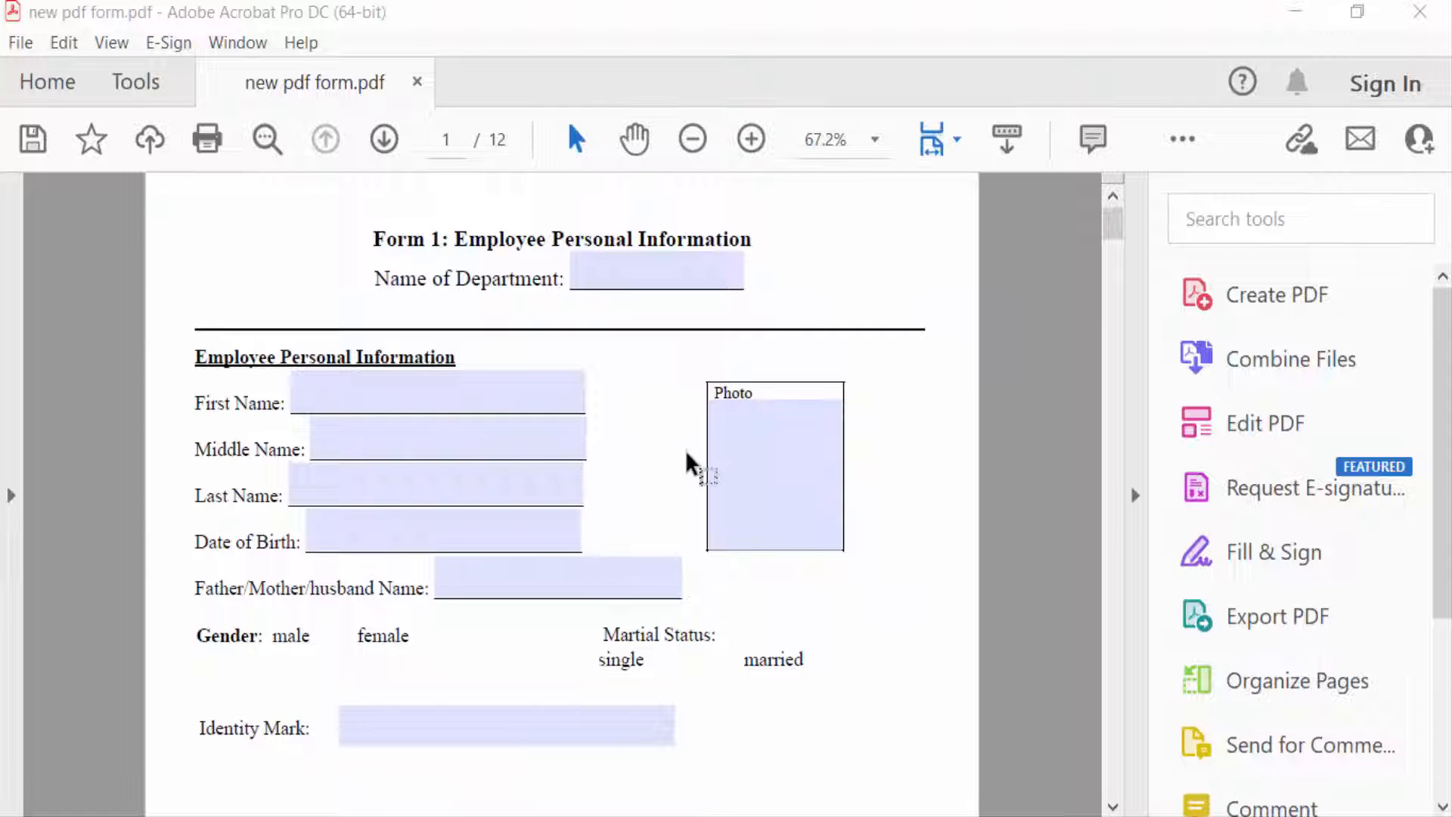
left_click(136, 82)
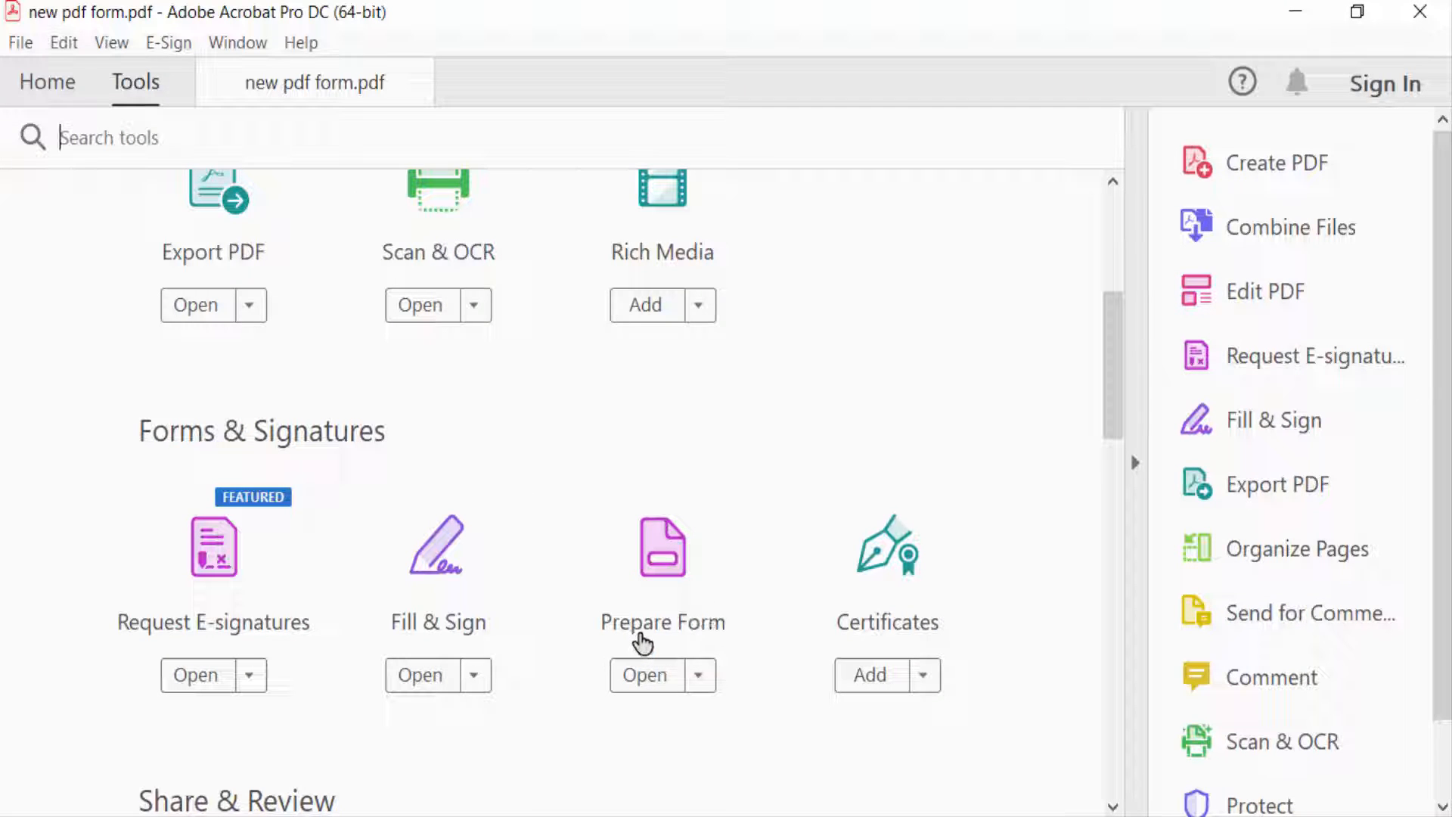
- Enter Prepare Form mode and place check box Check Box13 beside 'male'
left_click(645, 675)
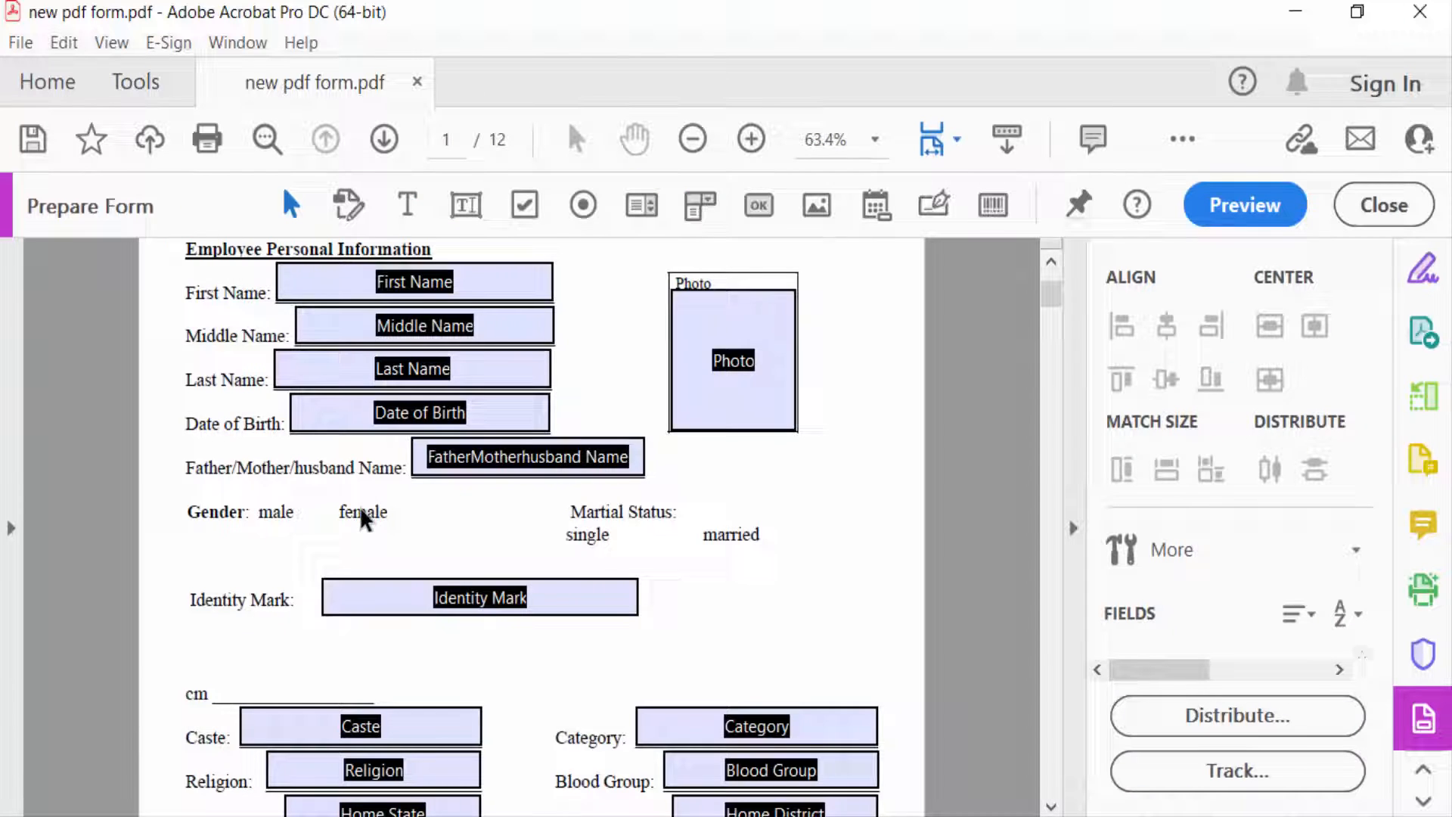
mouse_move(310, 528)
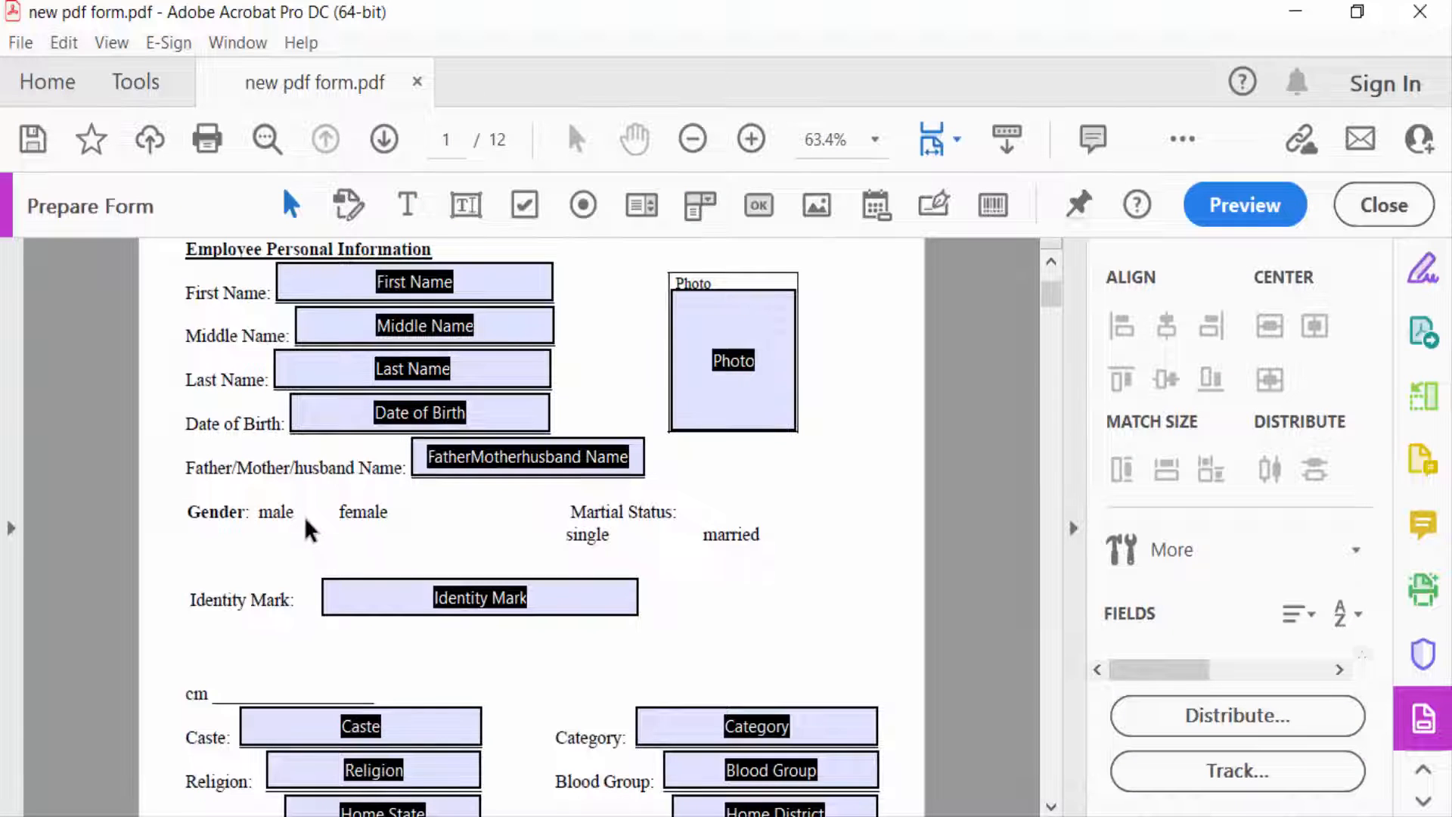
left_click(523, 205)
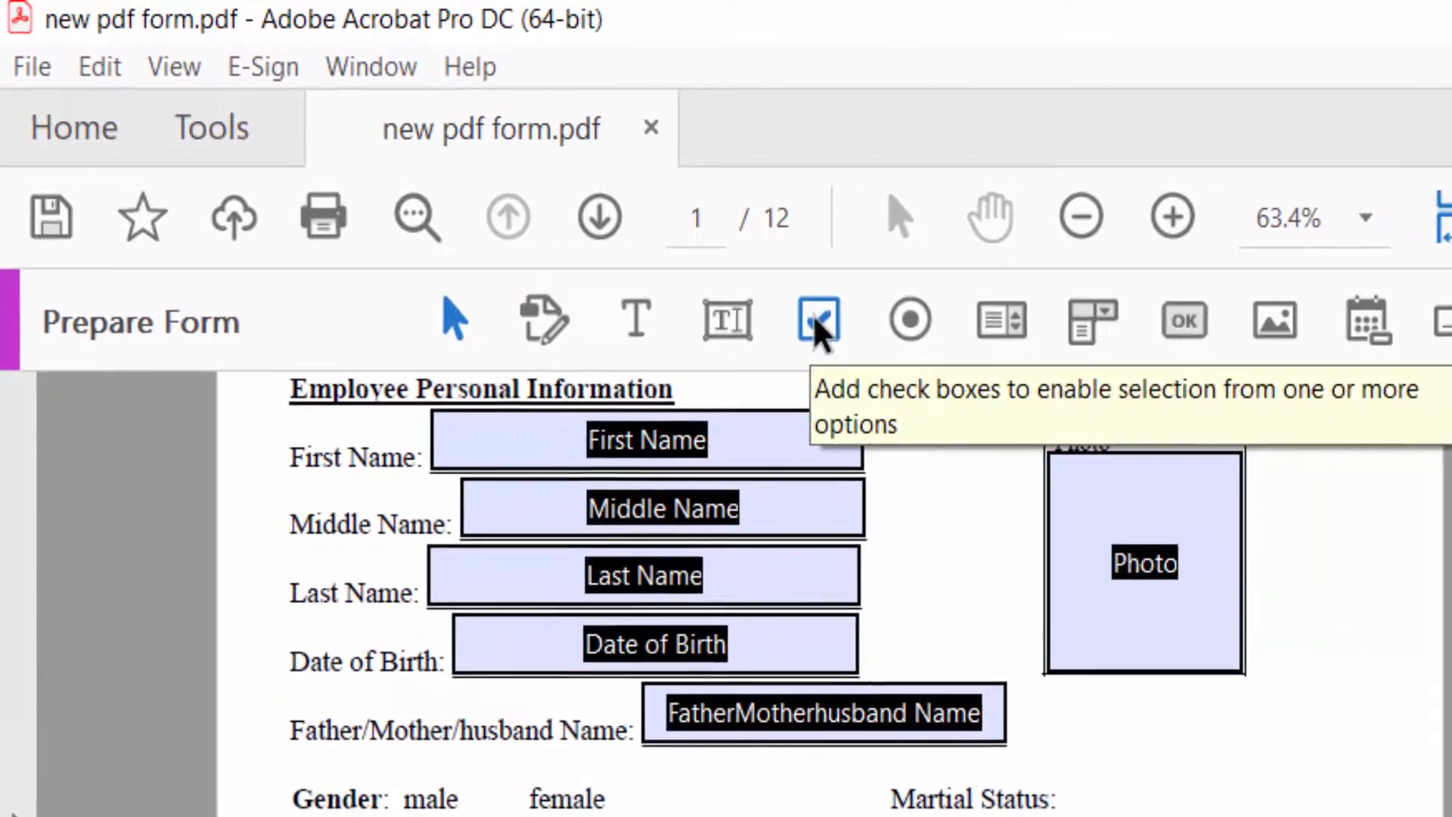
left_click(818, 321)
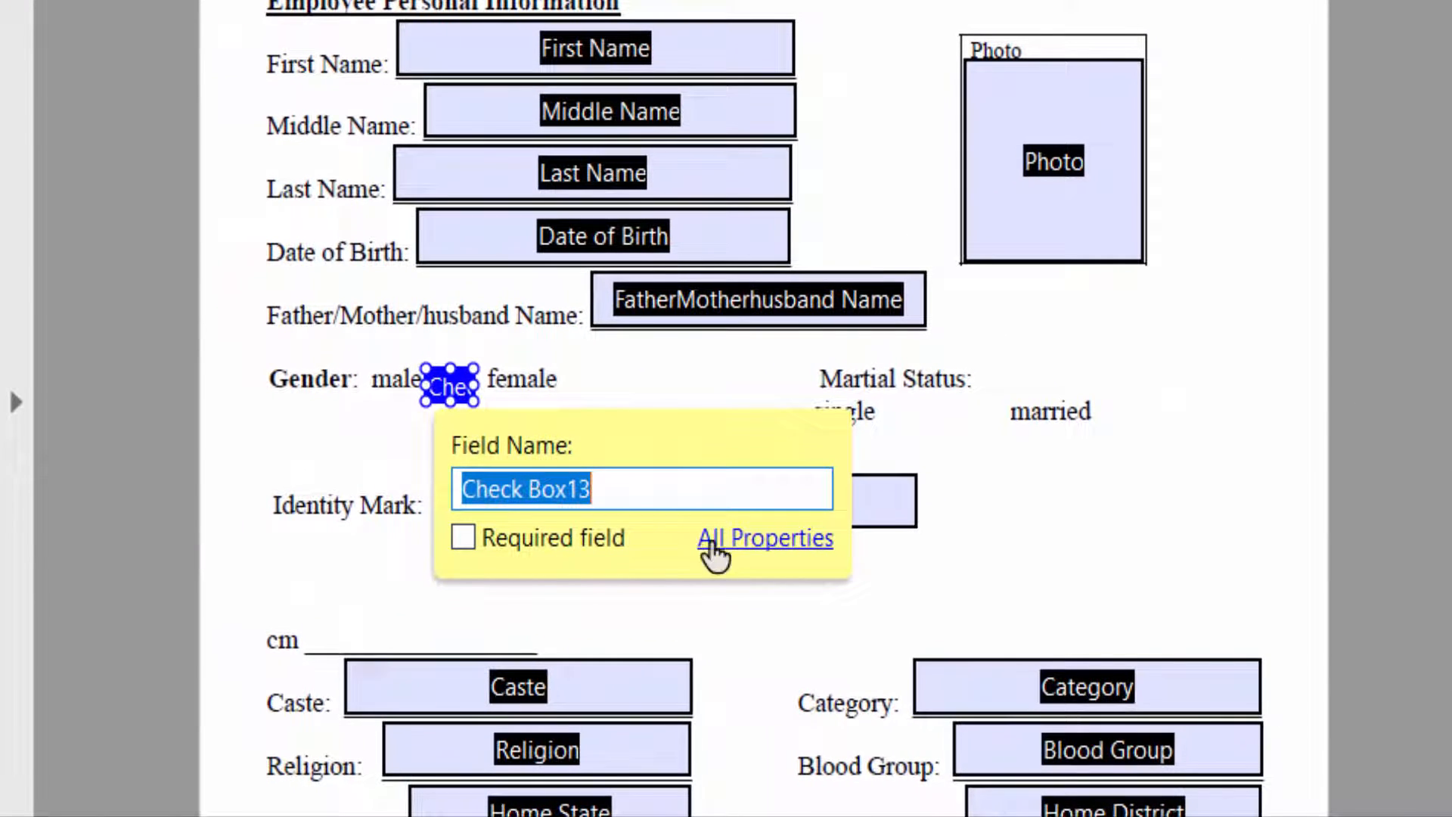
- Rename the male check box field to '1' in its full properties
left_click(764, 538)
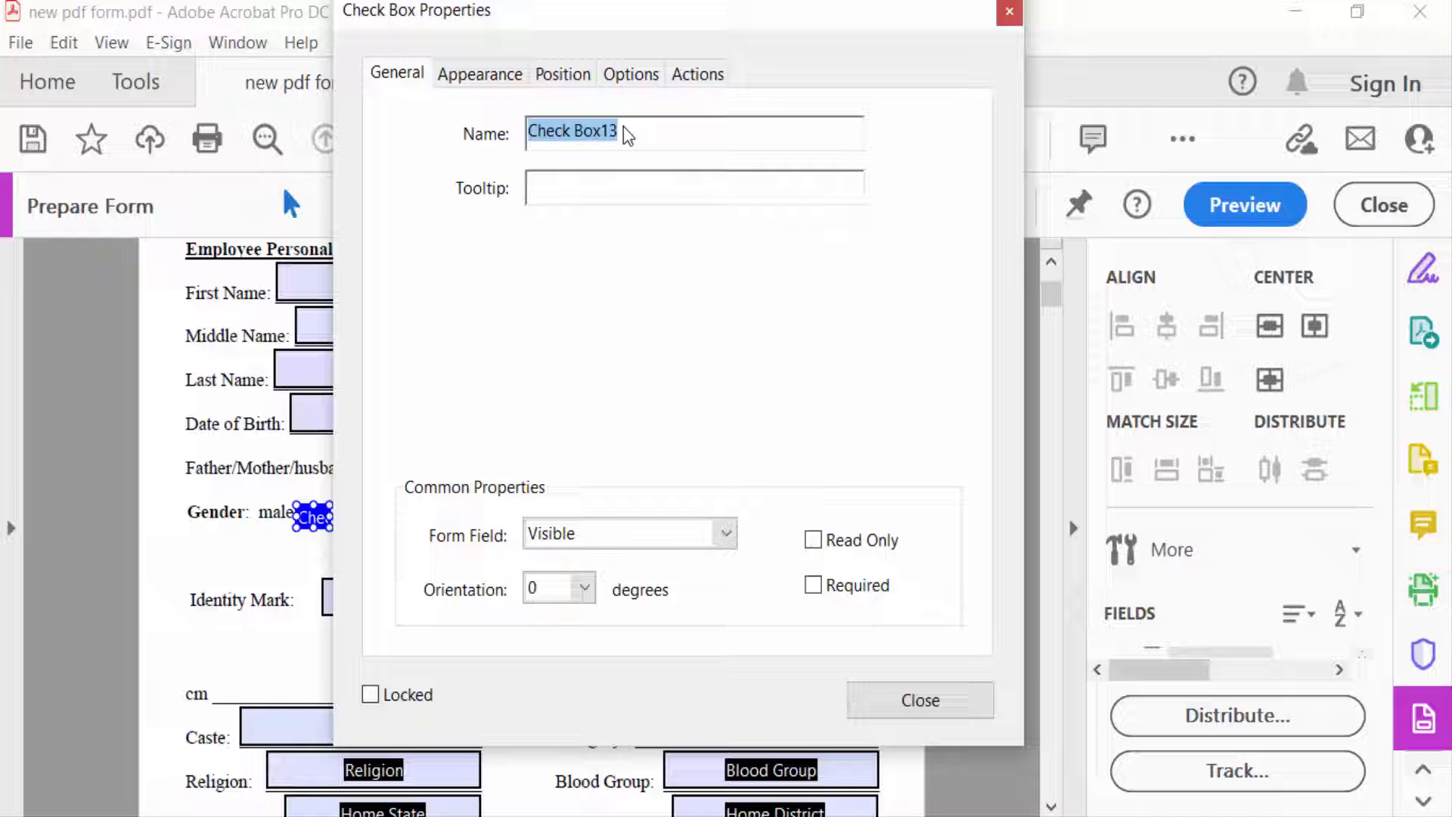
type("1")
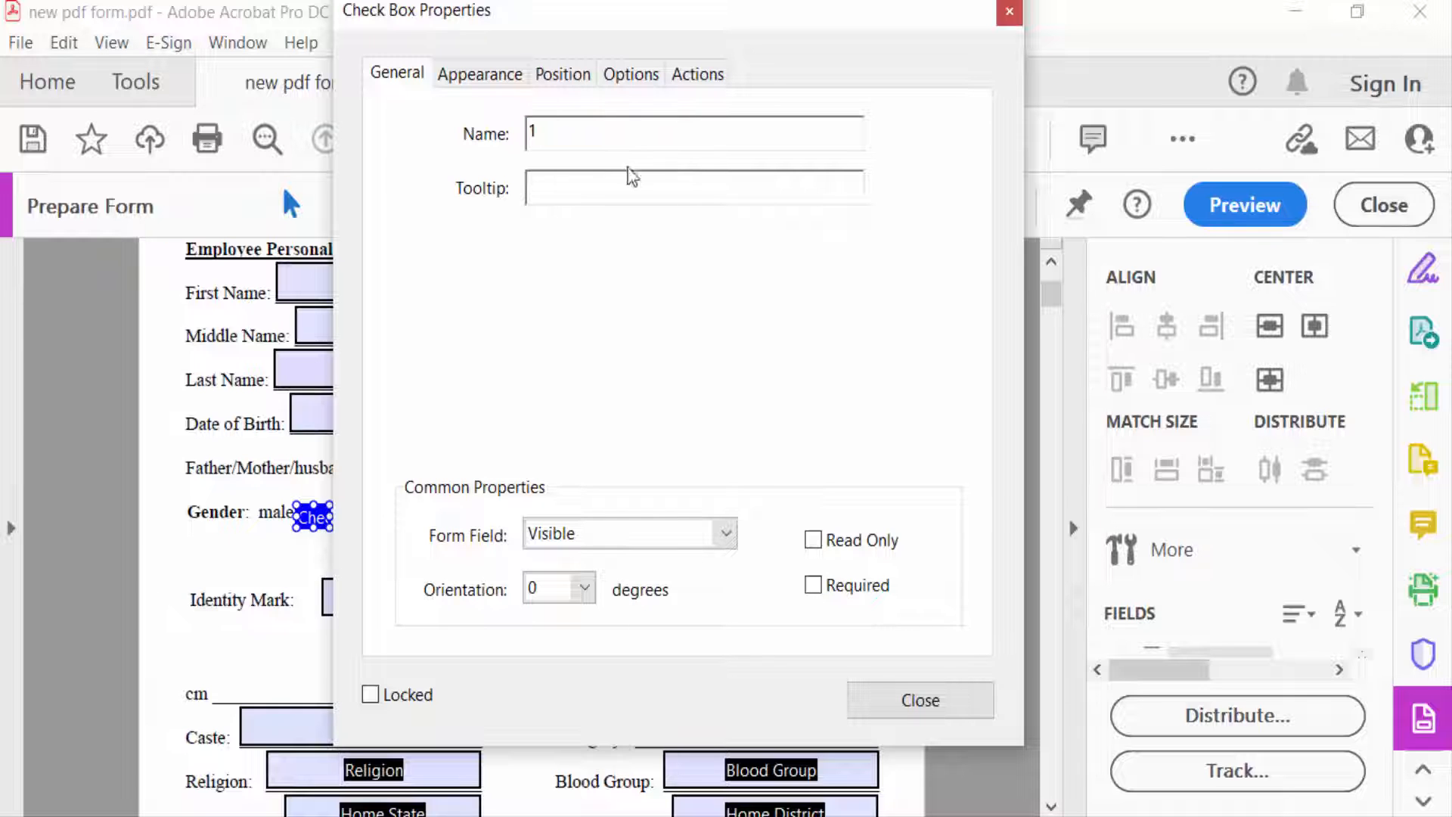
left_click(479, 74)
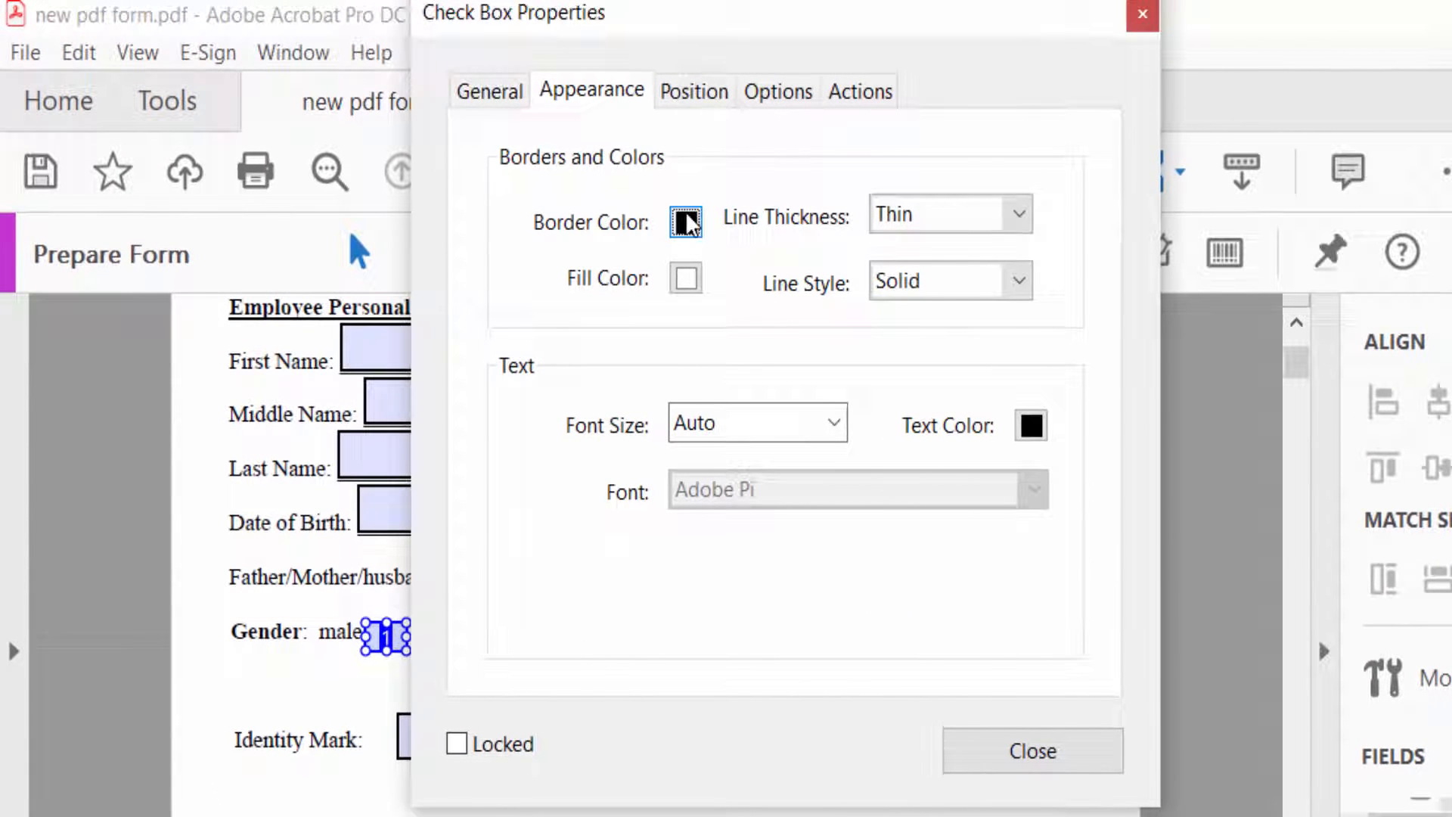
- Set a black border on the male check box and review its position and style options
left_click(685, 221)
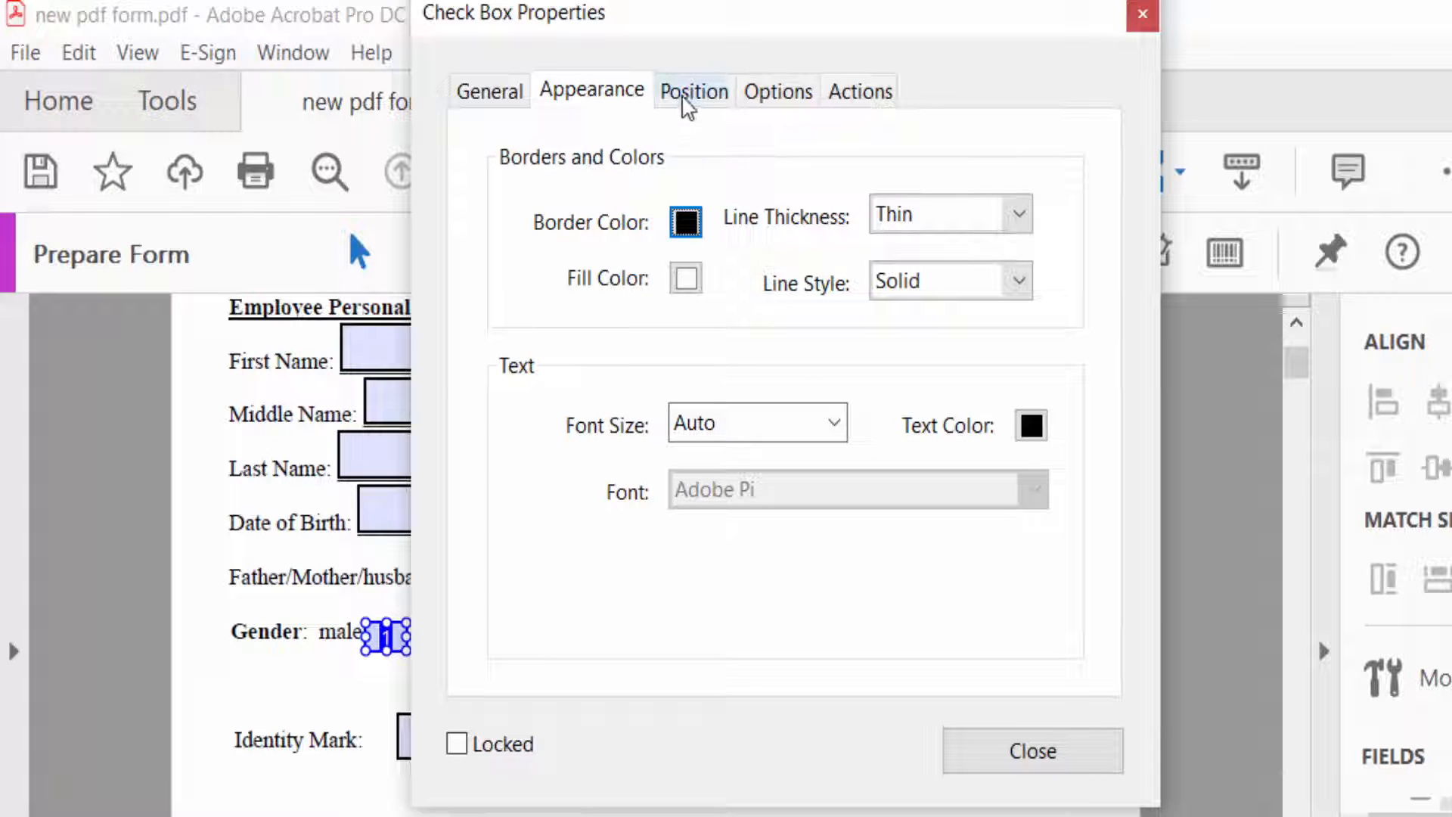
left_click(693, 91)
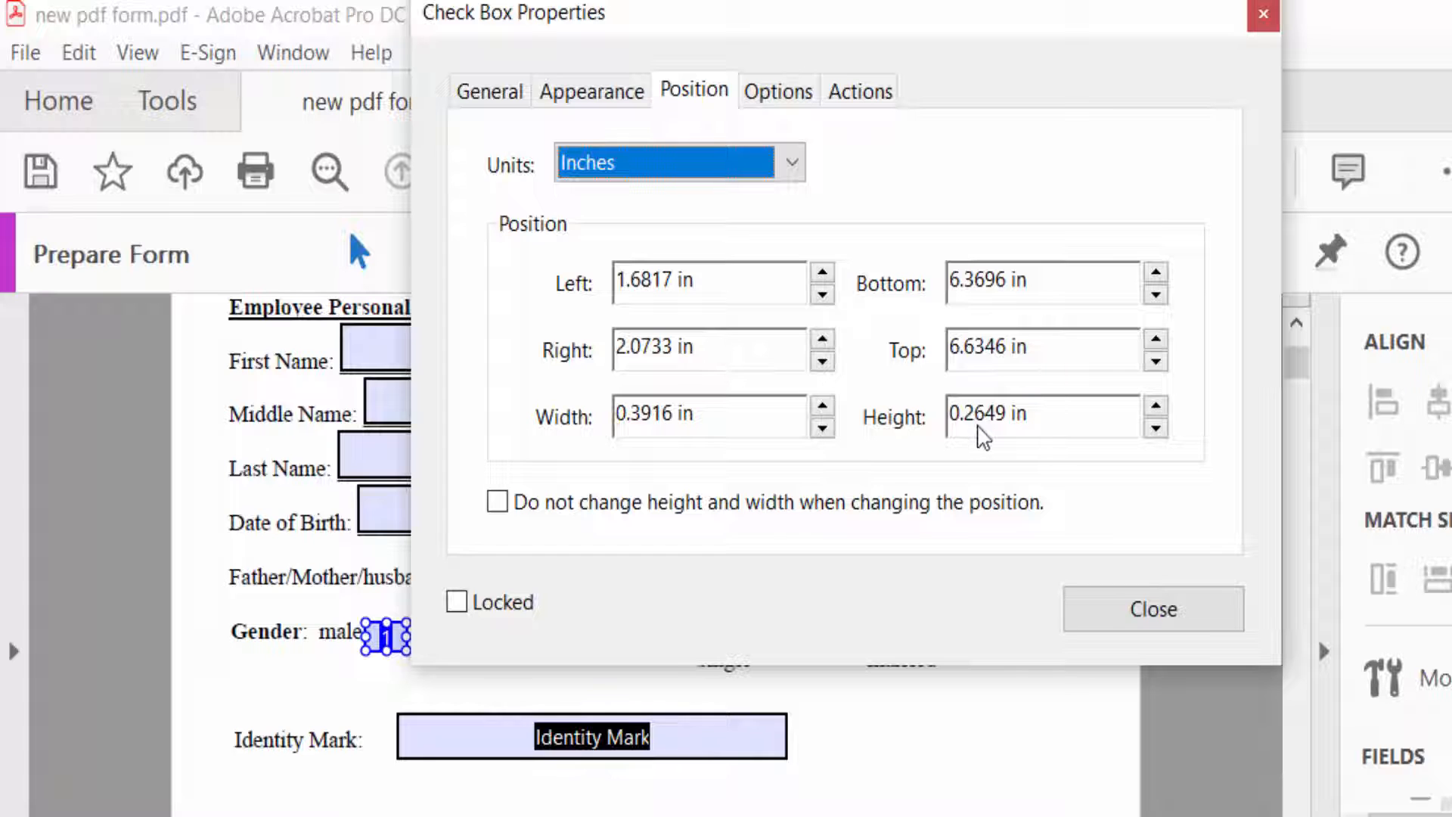
left_click(779, 91)
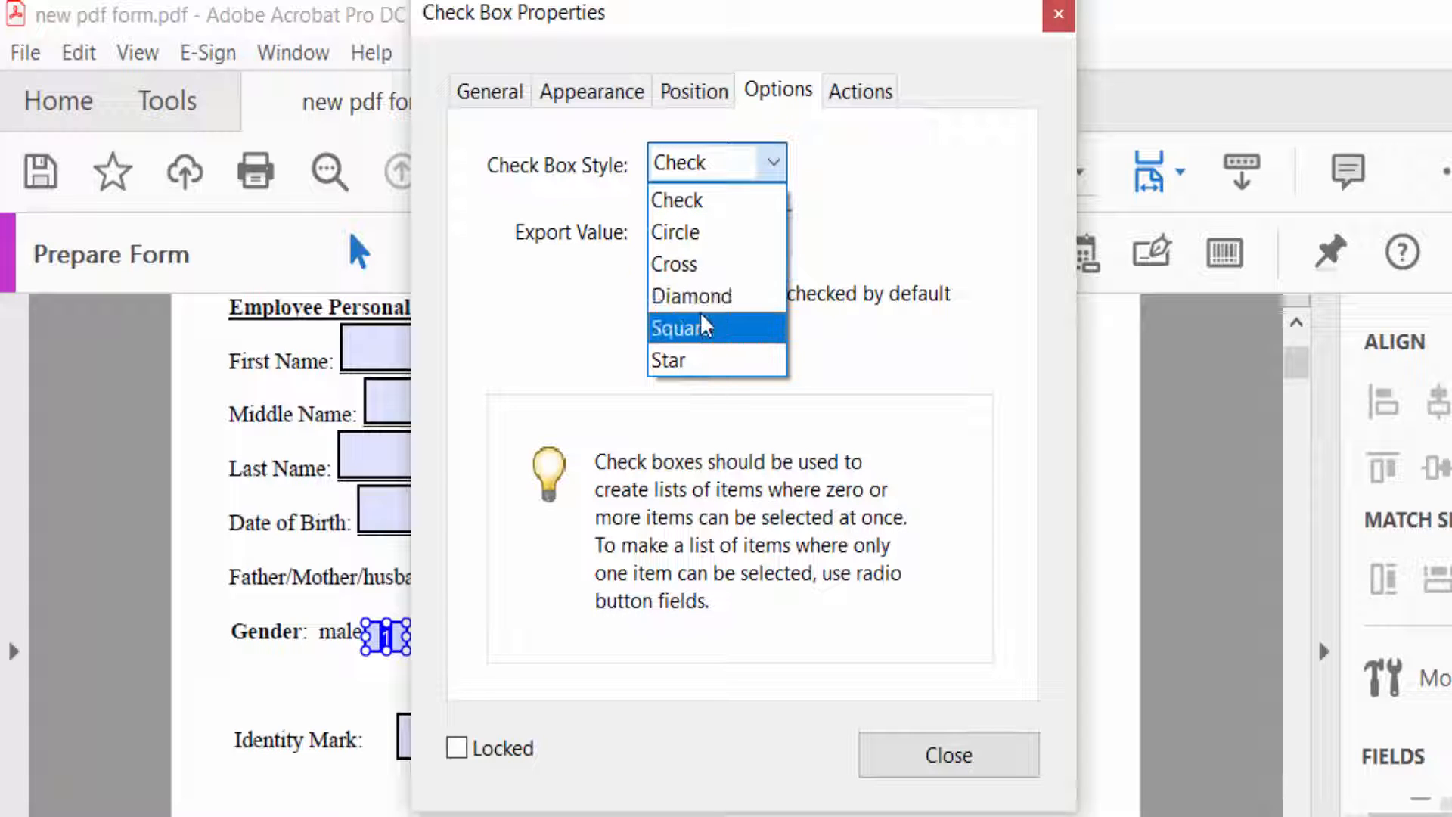
mouse_move(690, 296)
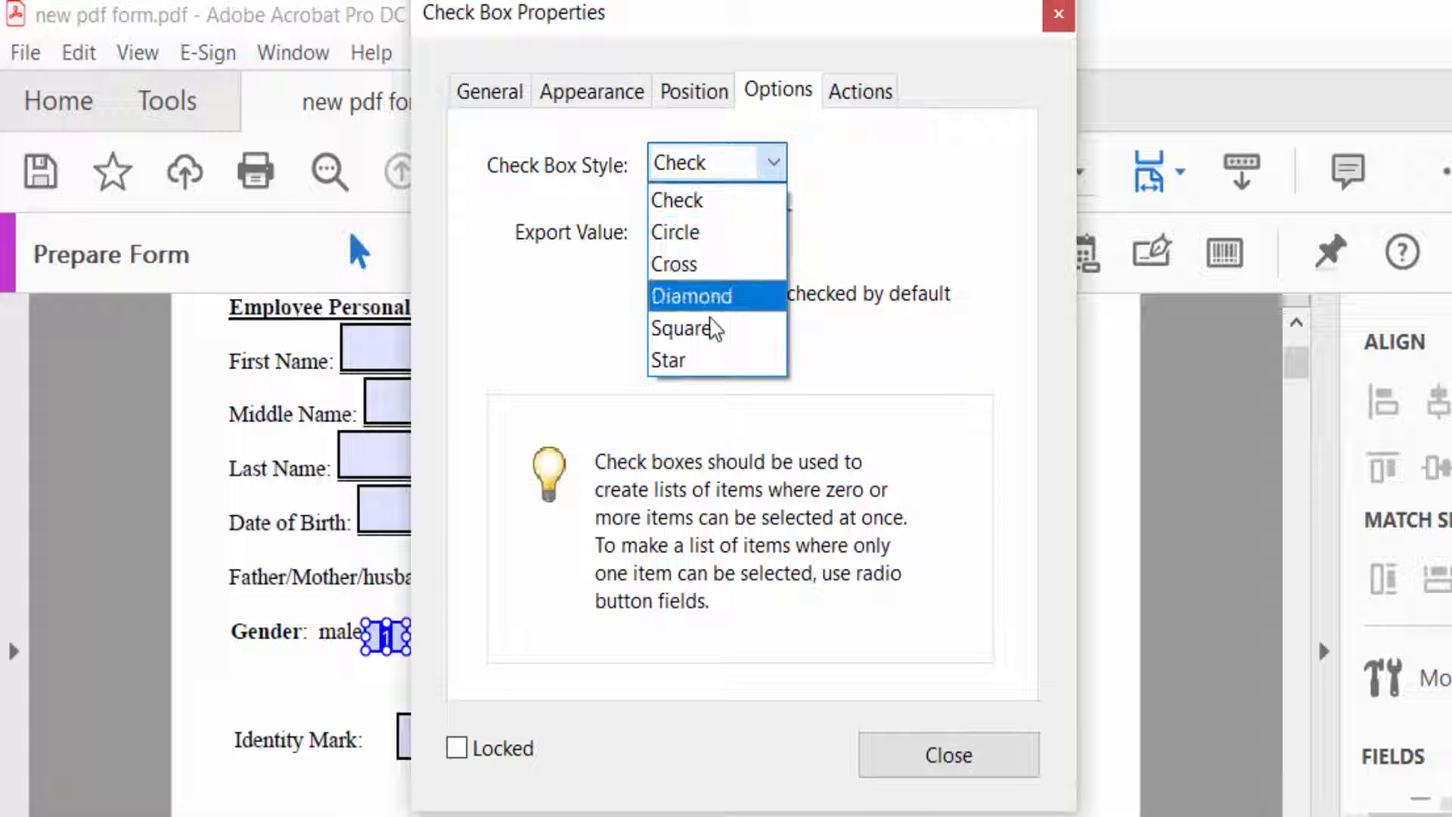
- Keep the Check style and Mouse Up trigger, then close the male check box properties
left_click(676, 199)
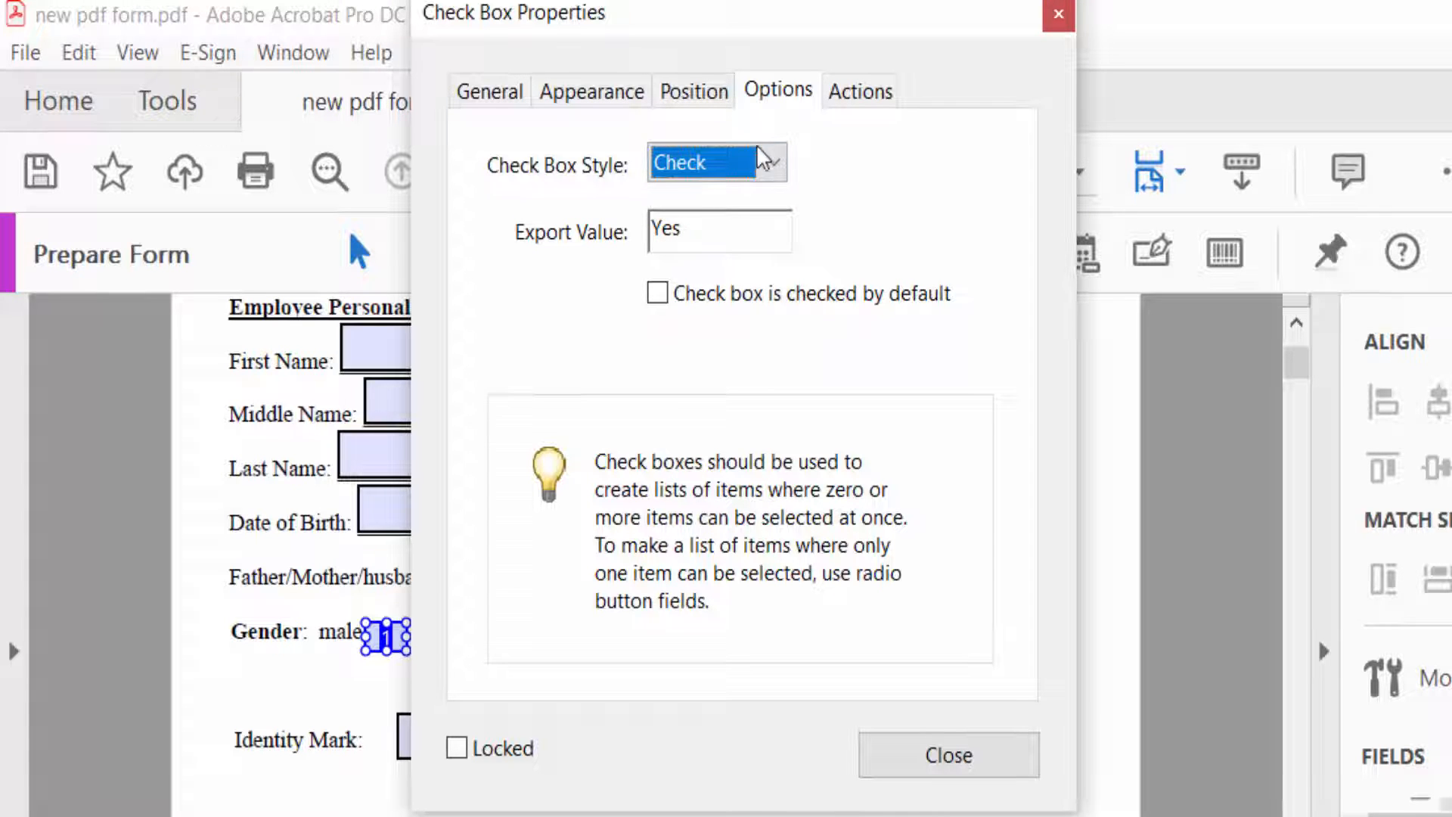
left_click(859, 91)
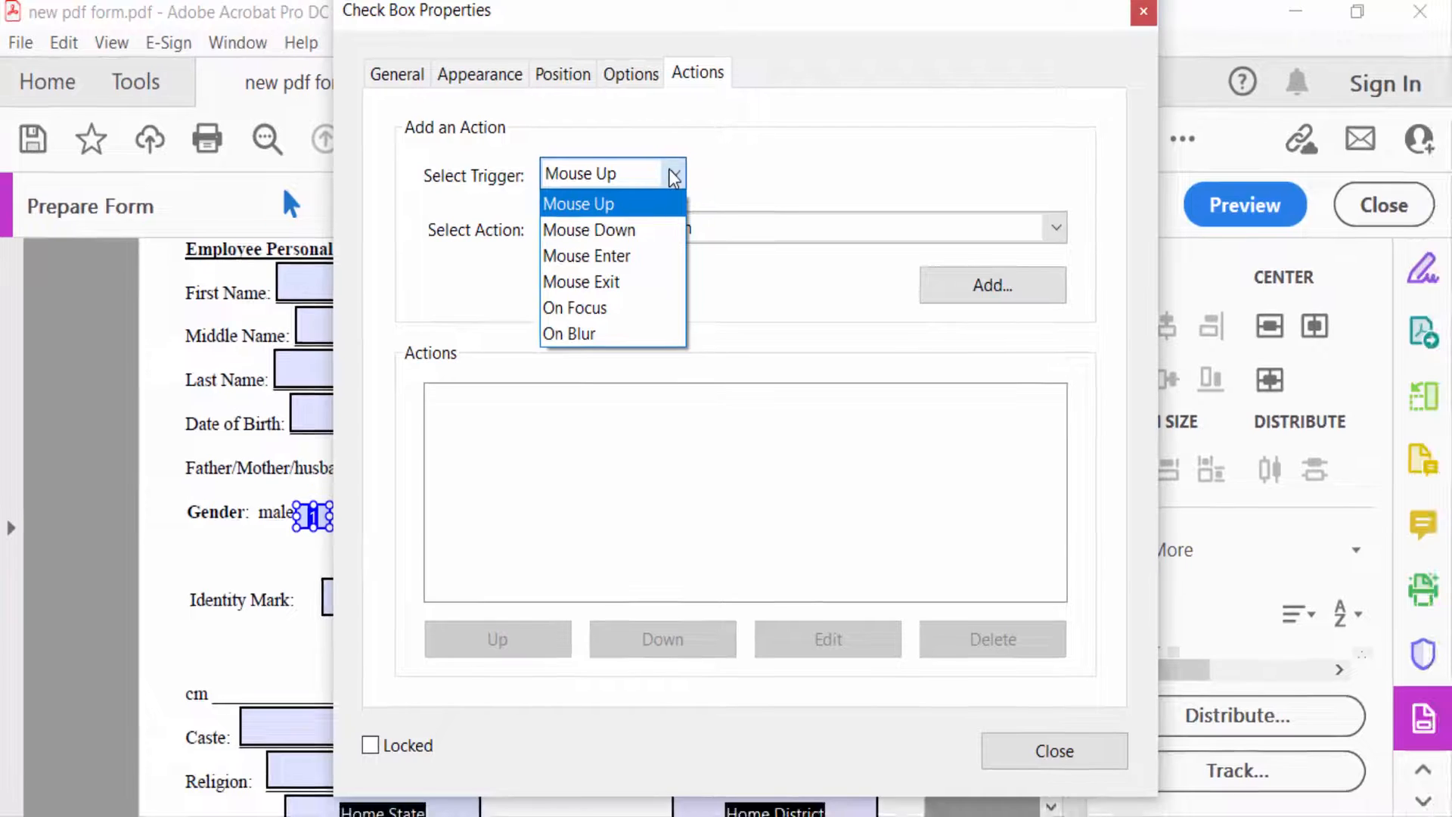
left_click(578, 203)
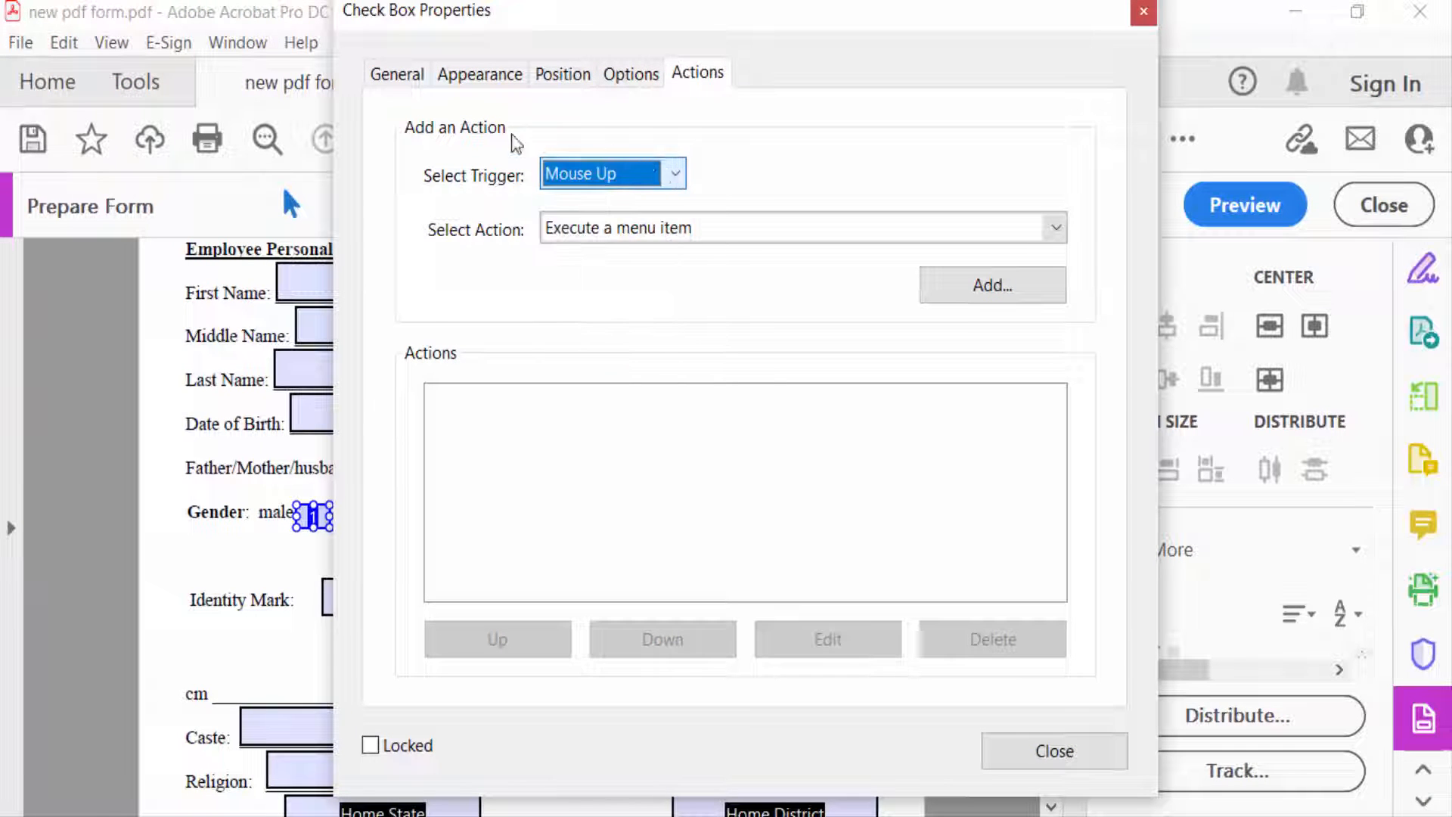
left_click(1053, 750)
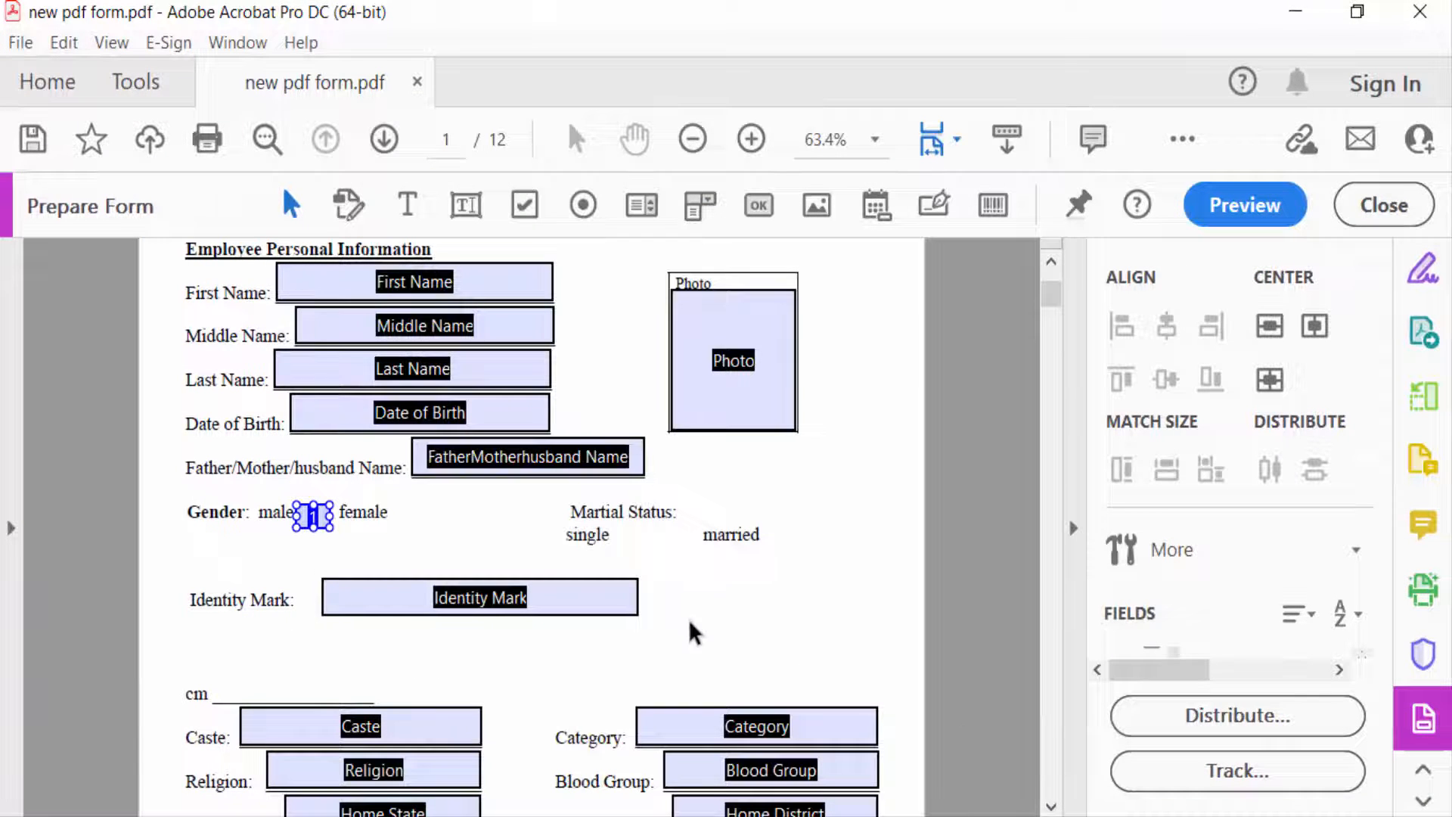
- Place check box Check Box14 beside 'female', then open and close its properties
left_click(526, 456)
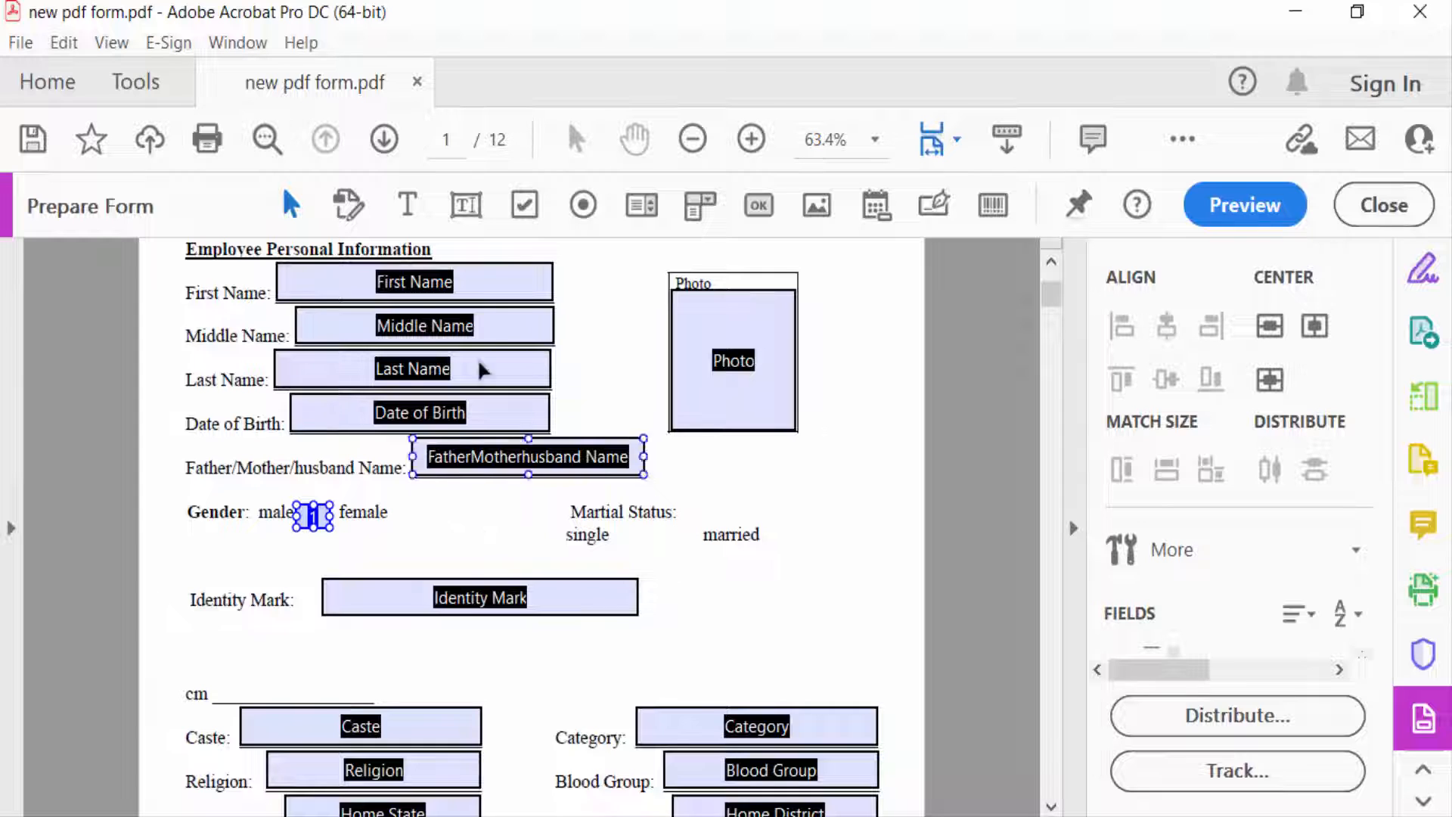
left_click(524, 205)
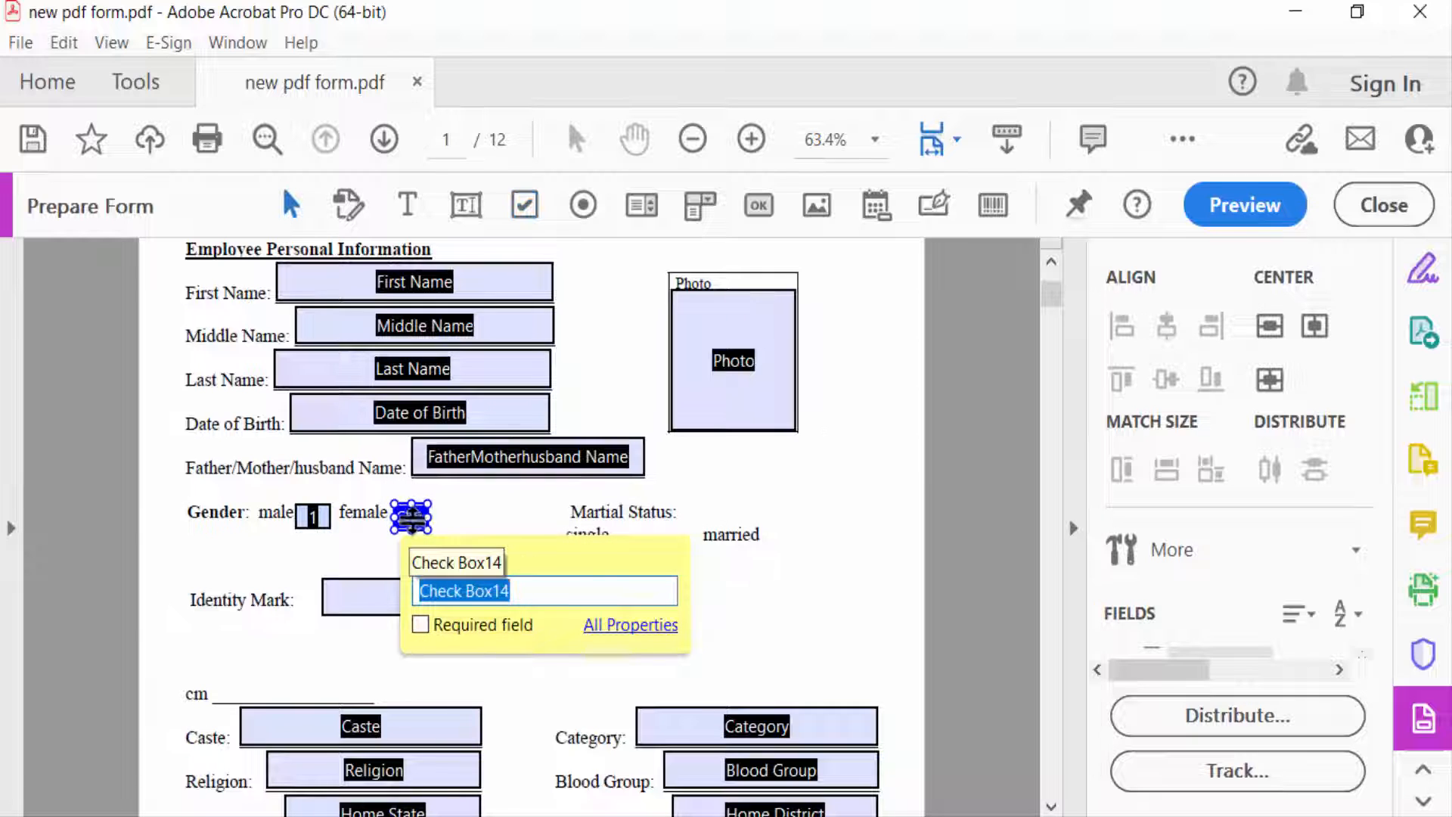
right_click(408, 515)
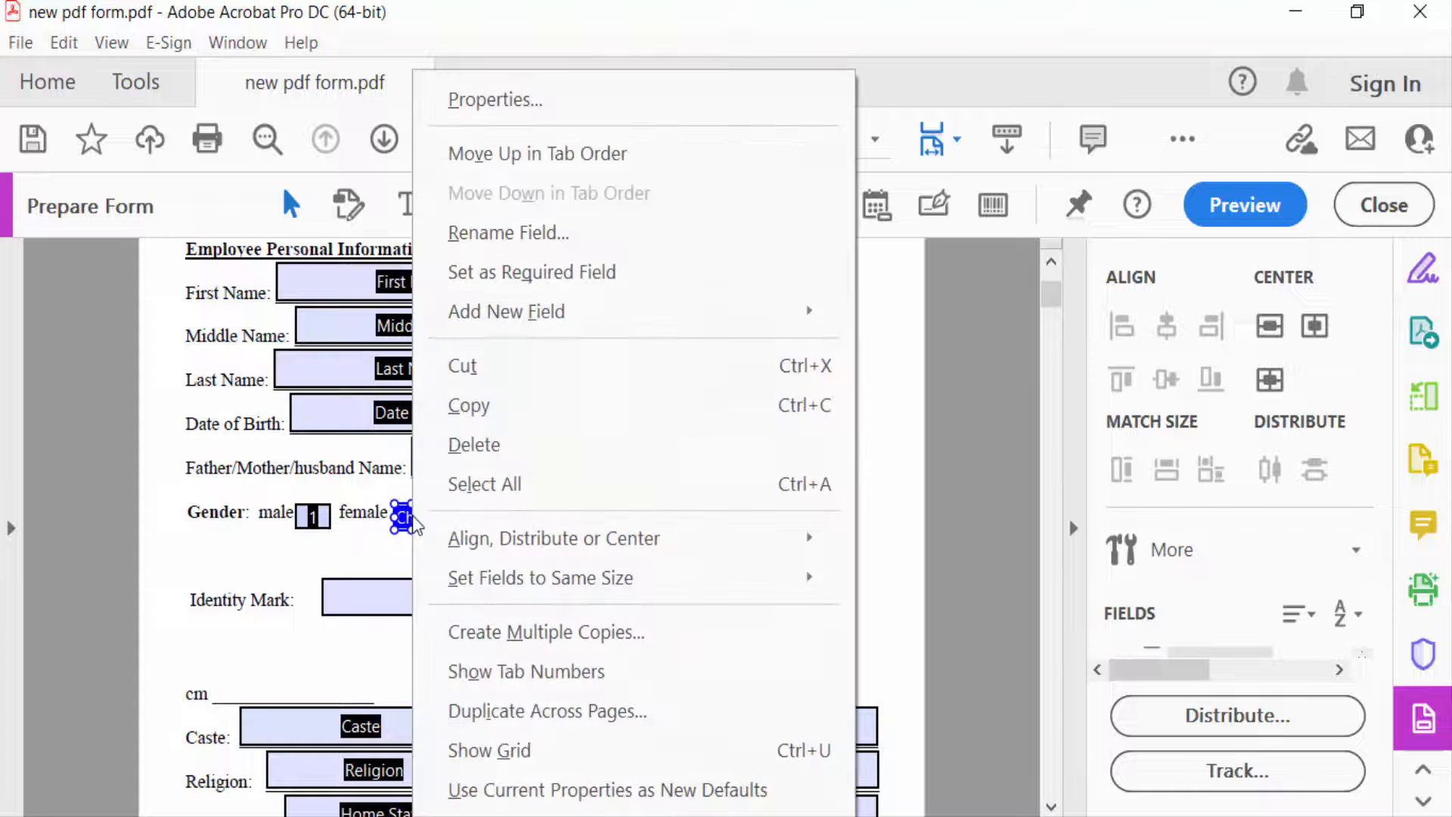
left_click(494, 99)
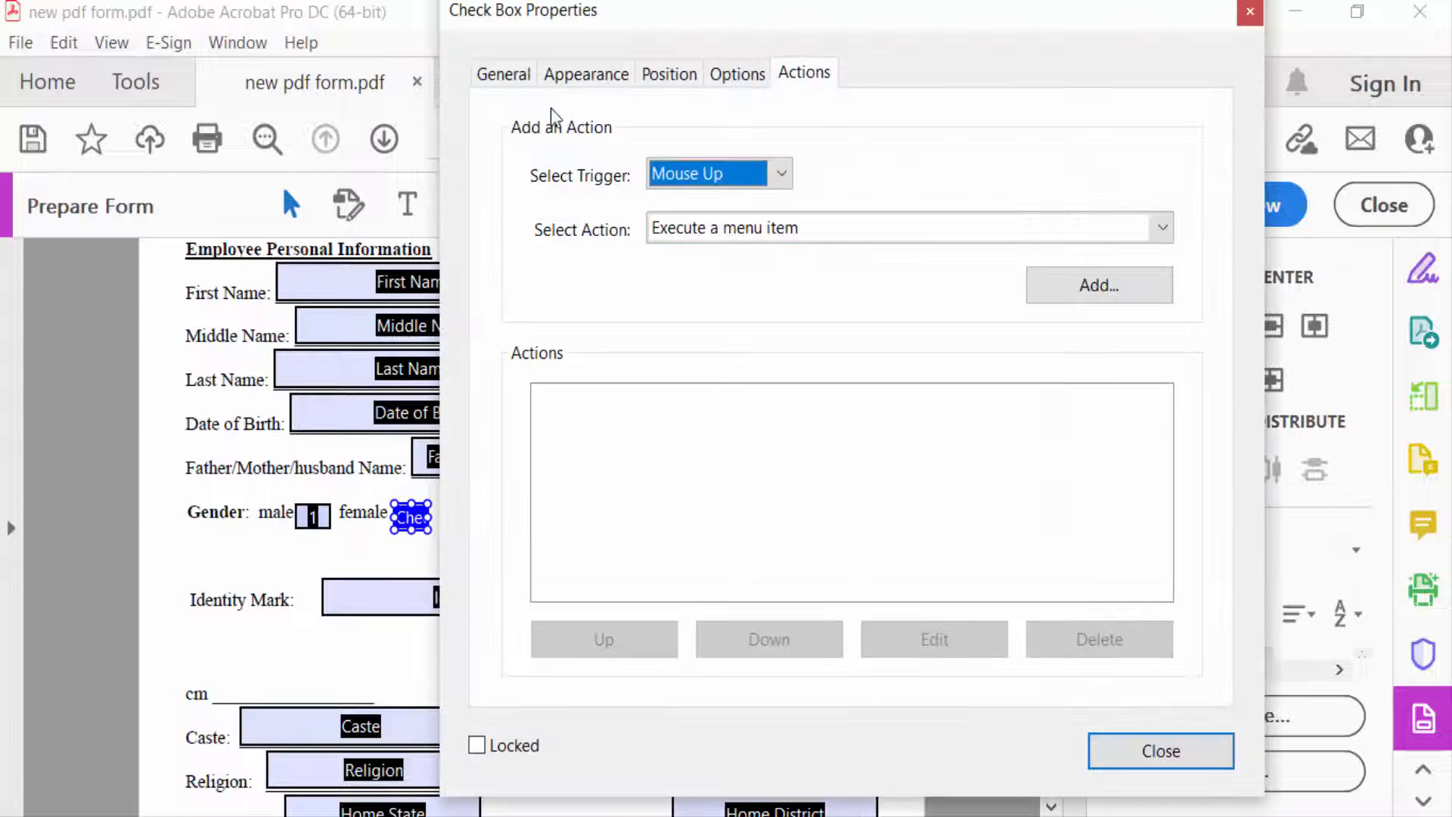
left_click(503, 74)
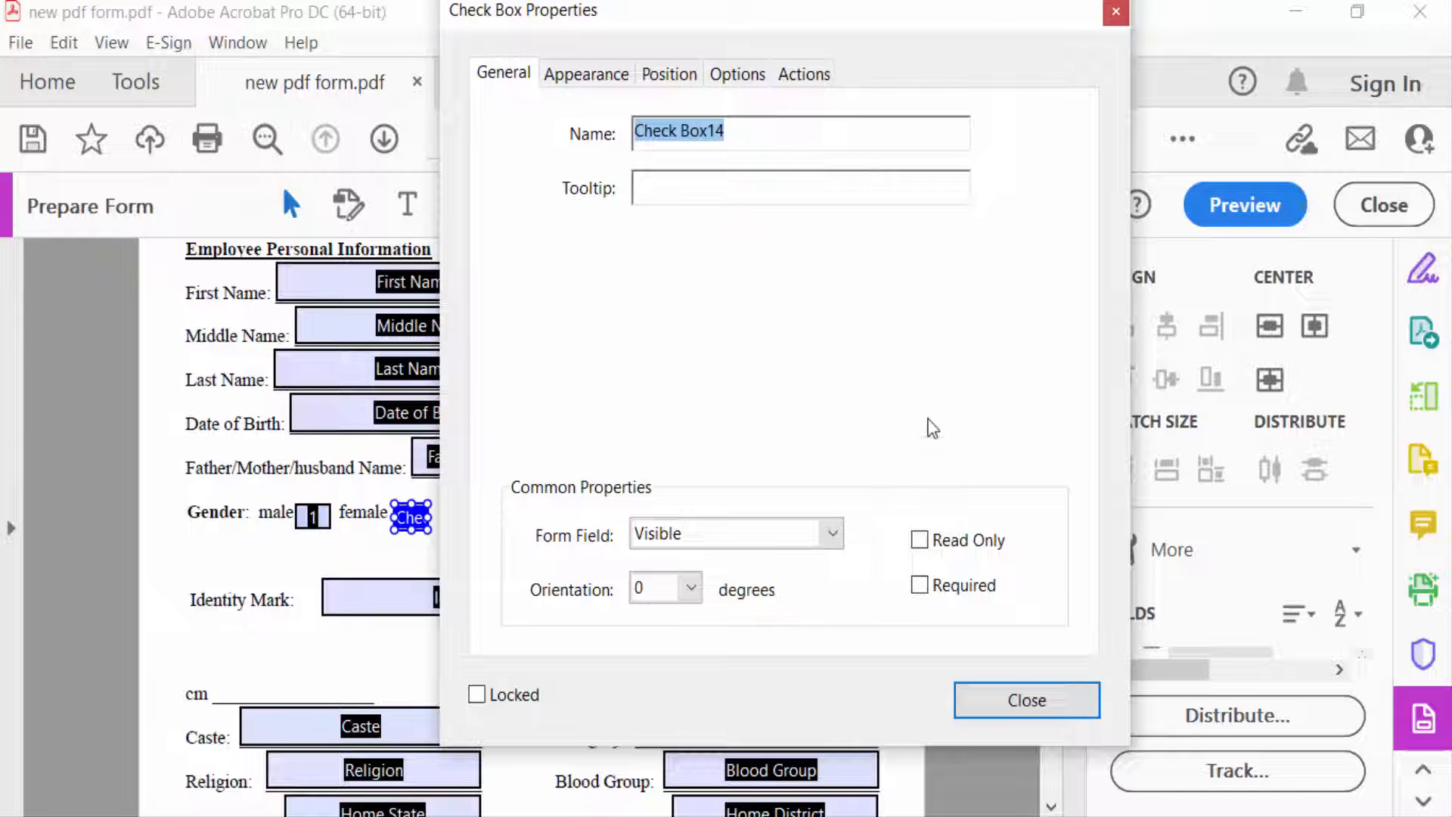
left_click(1026, 699)
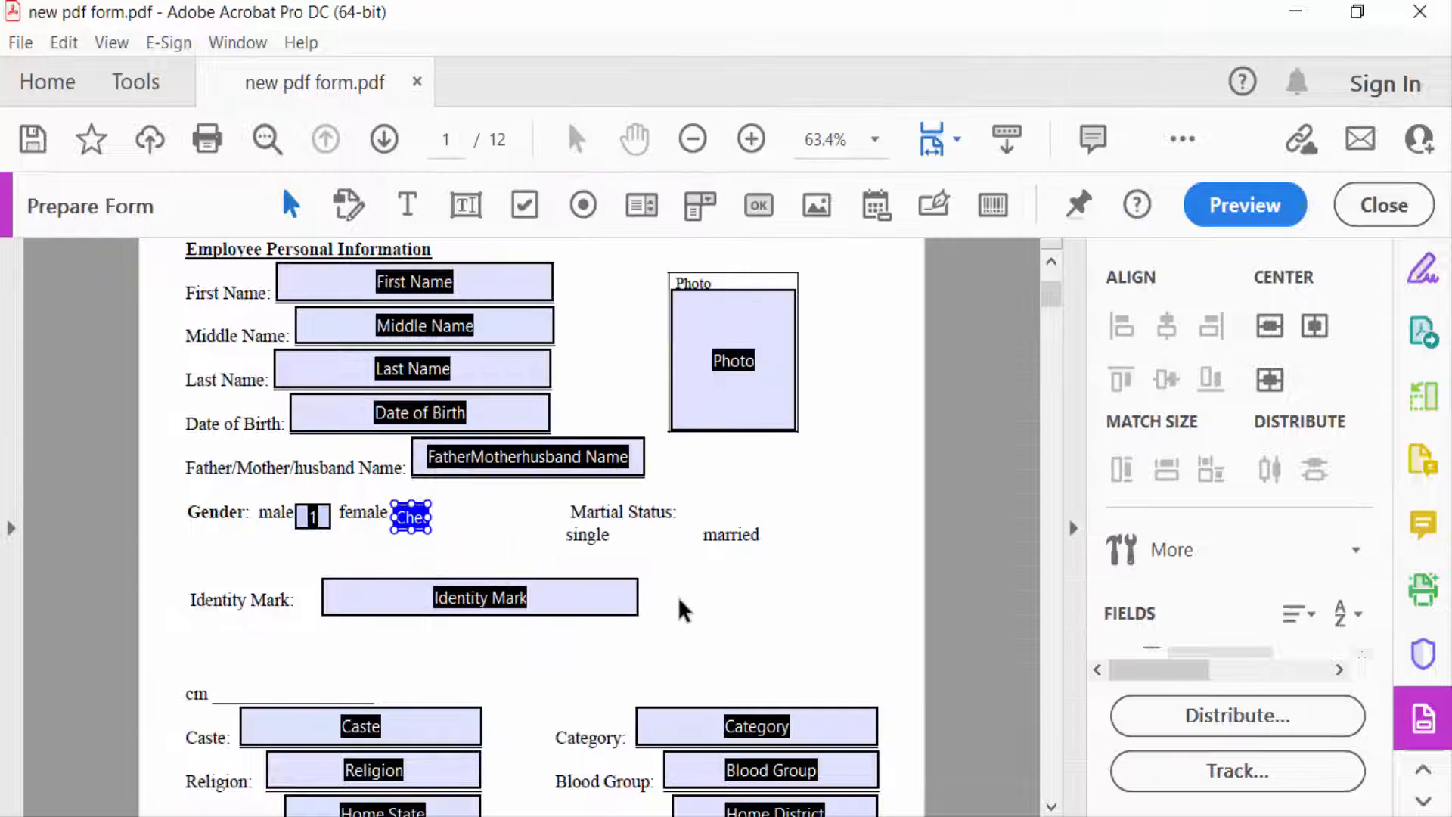
mouse_move(1245, 205)
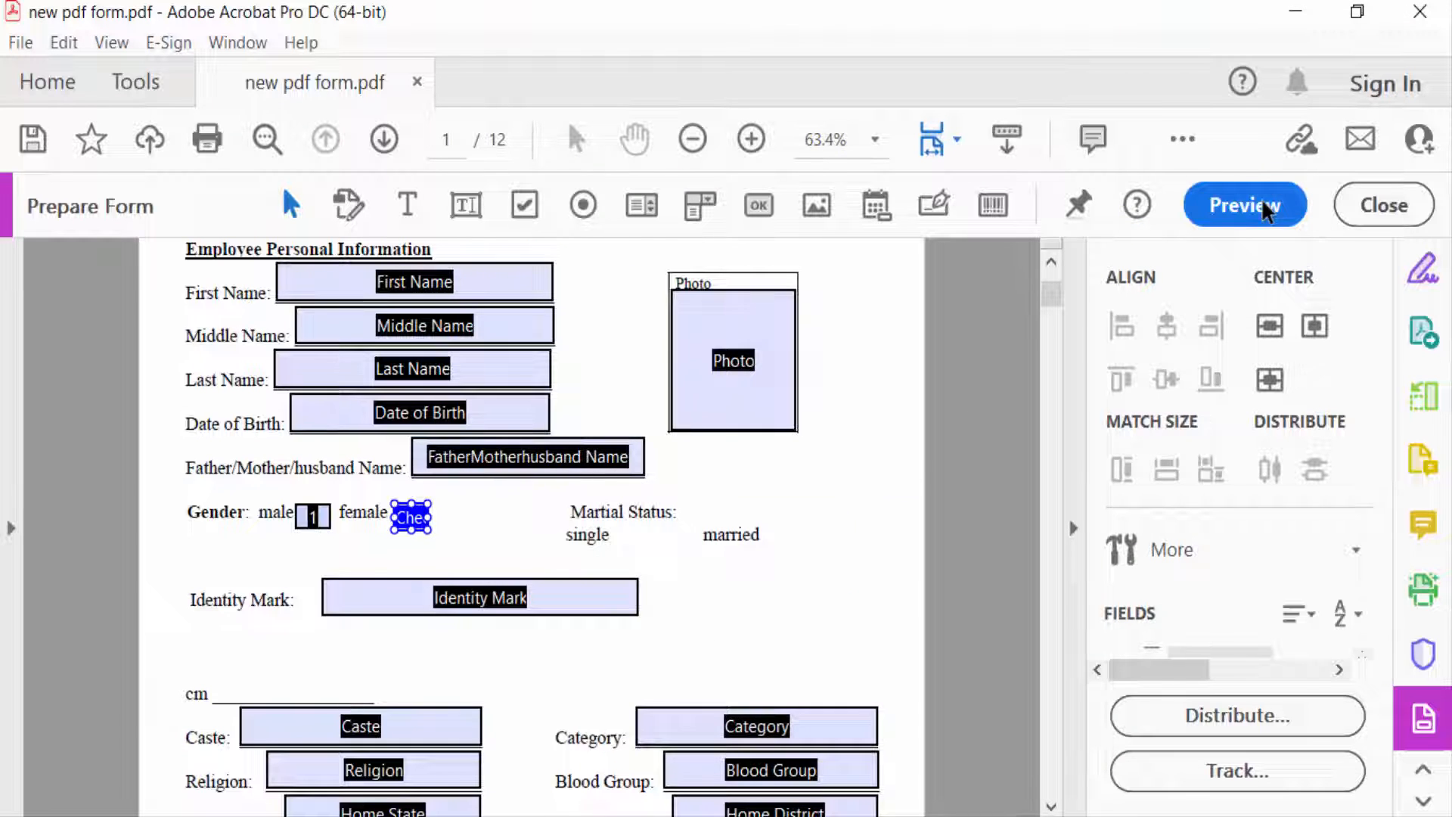
- Preview the form, tick the male check box, and return to normal viewing
left_click(1244, 205)
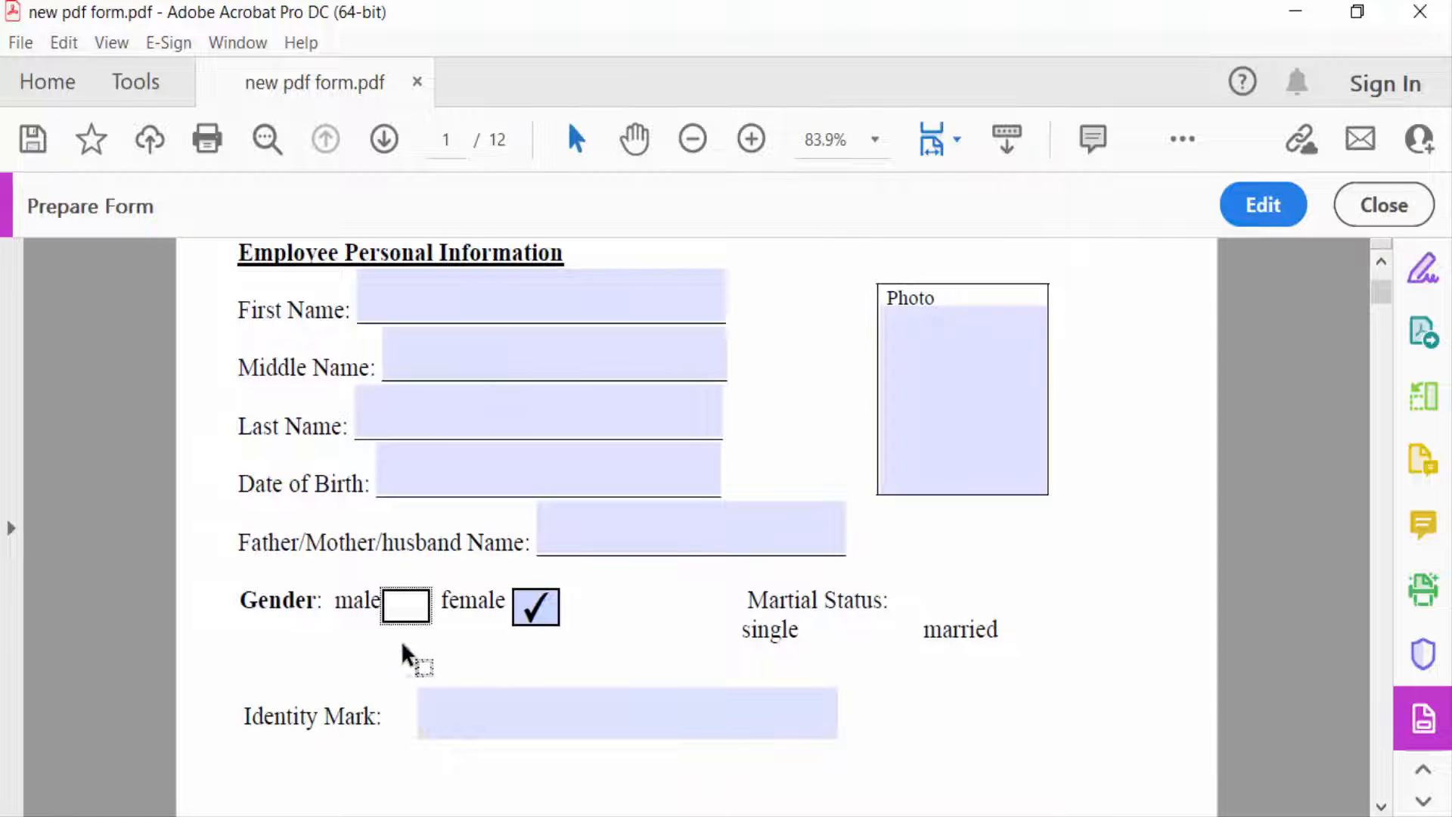
left_click(405, 606)
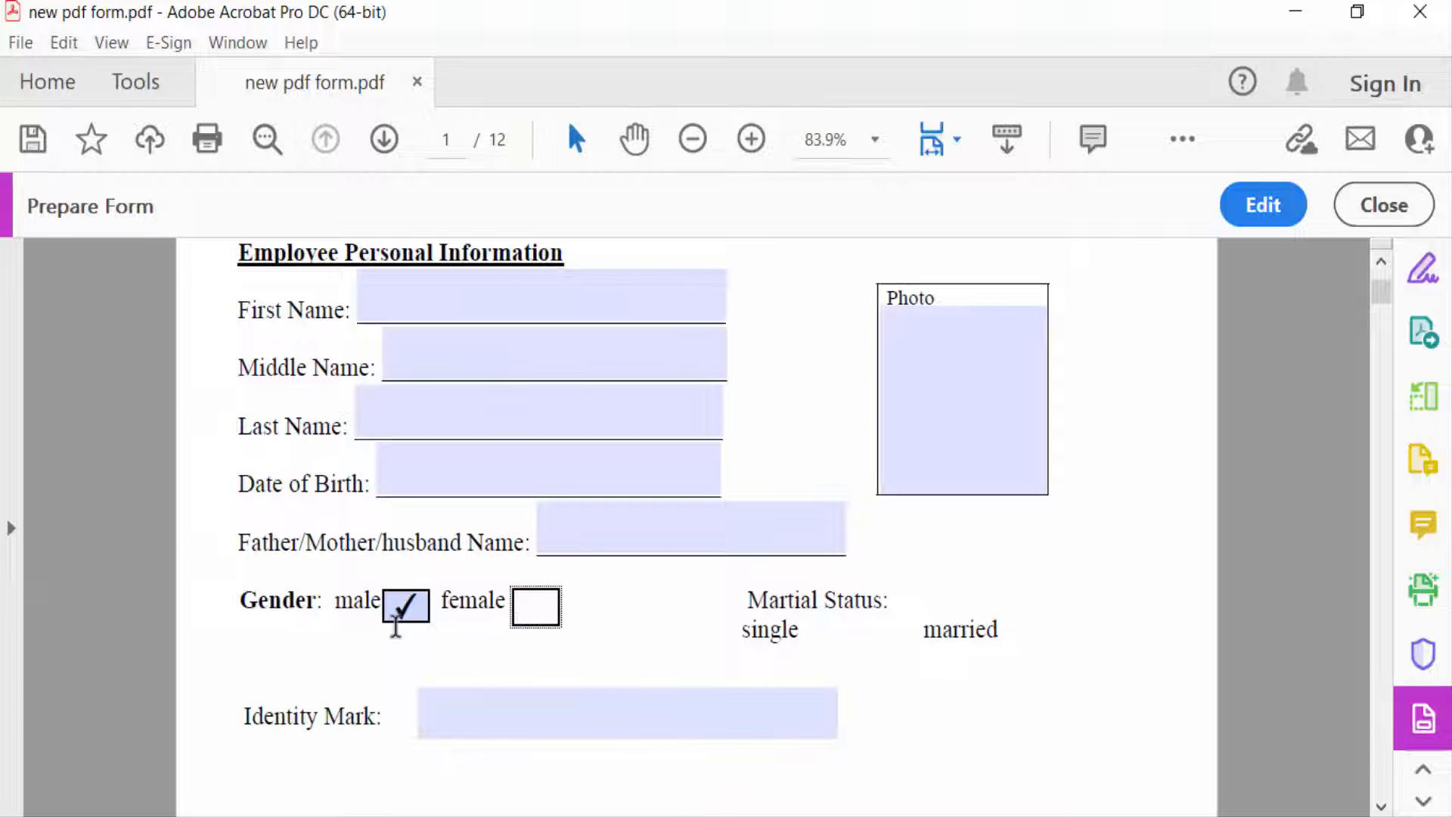
left_click(536, 606)
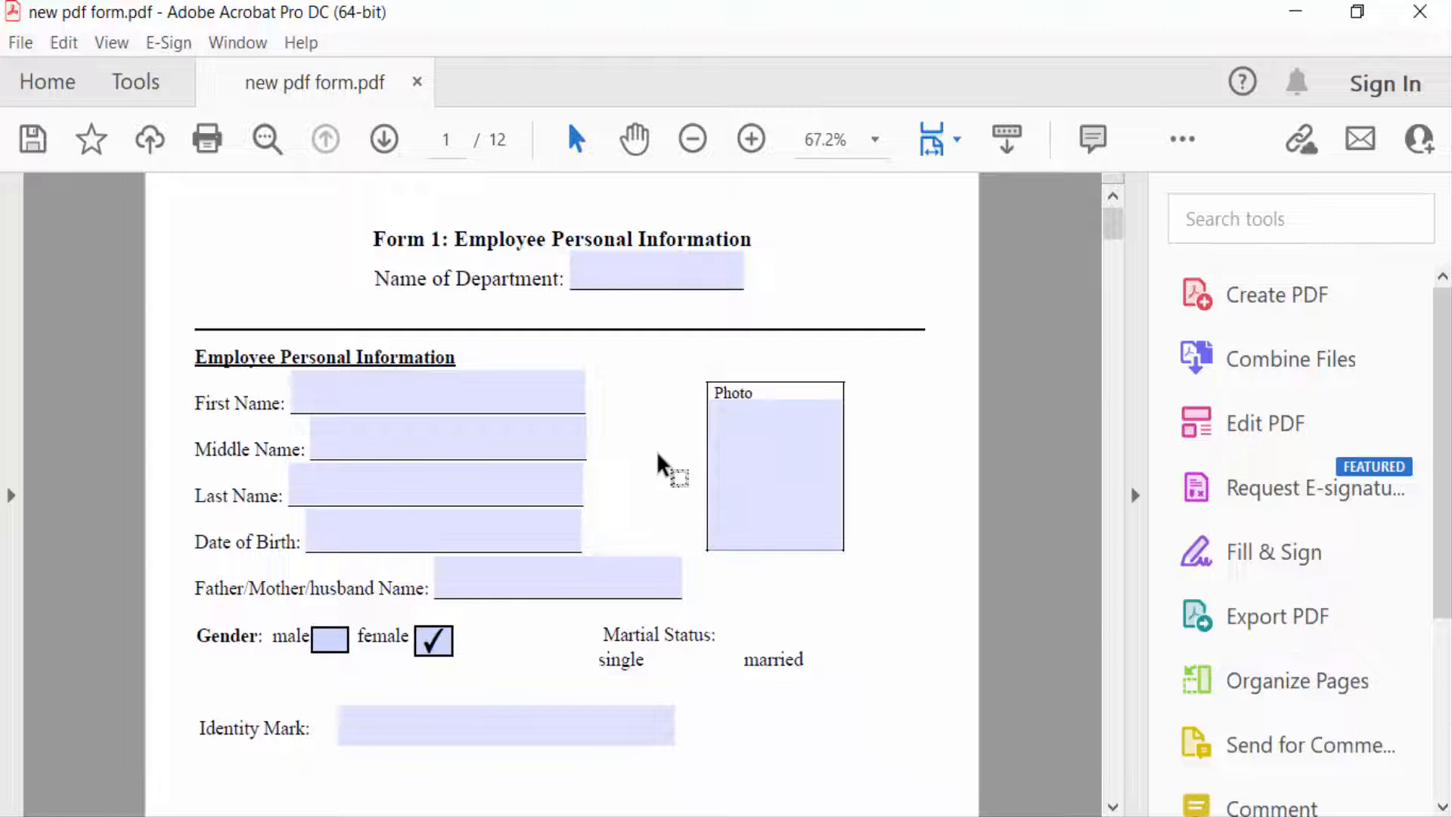
- Scroll down the finished form toward the Gender check boxes
scroll("down", 3)
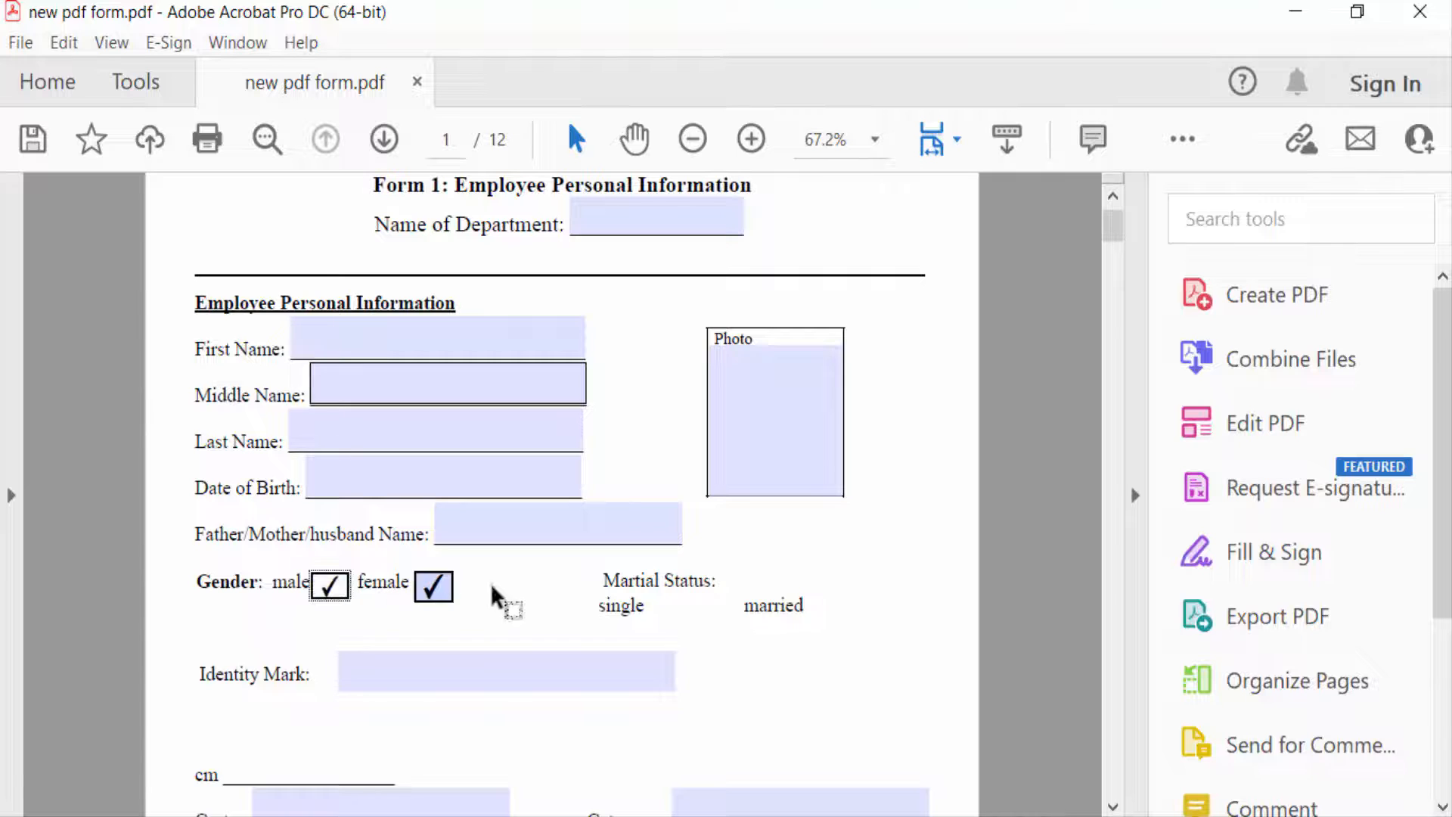
mouse_move(813, 535)
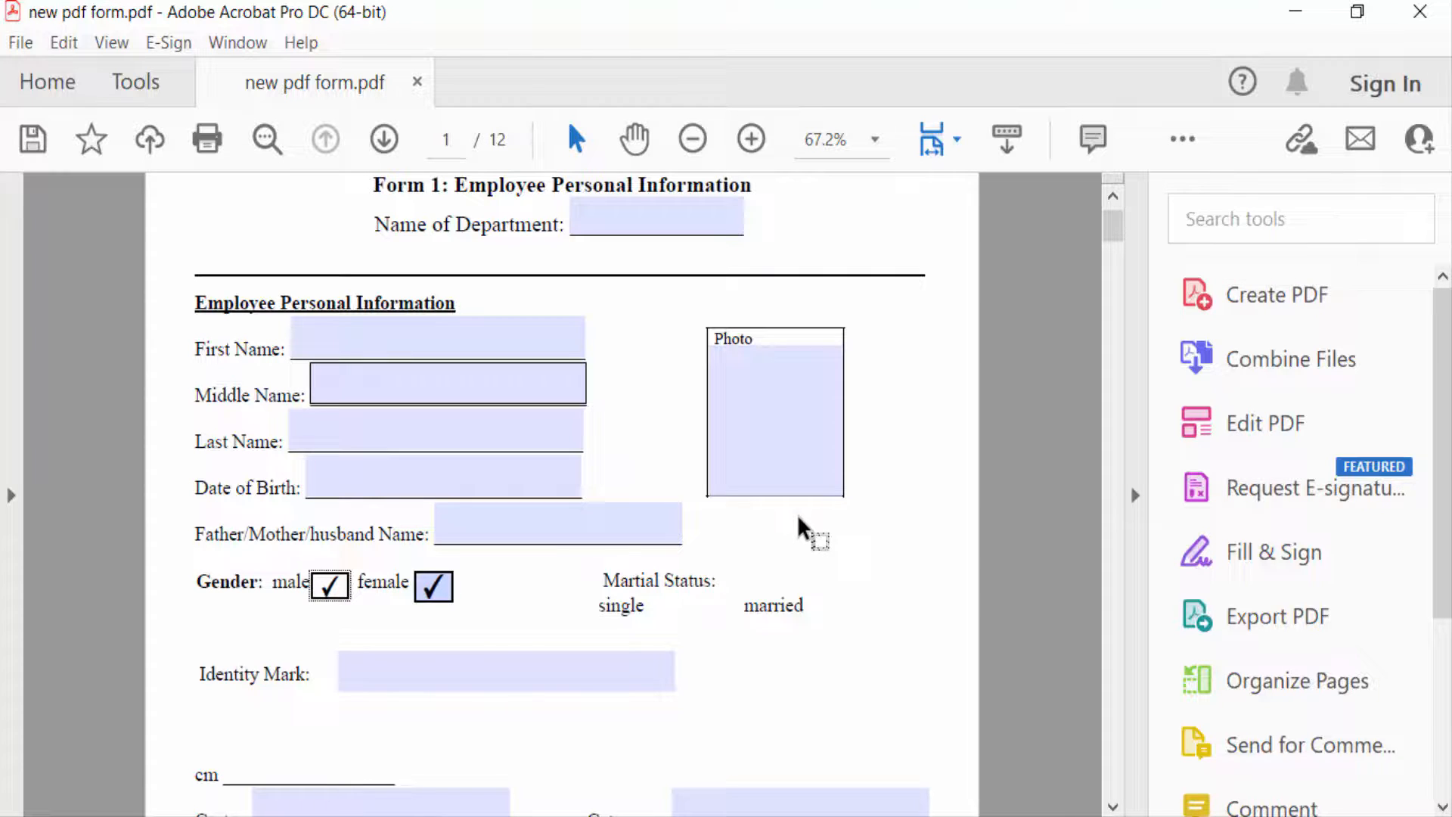